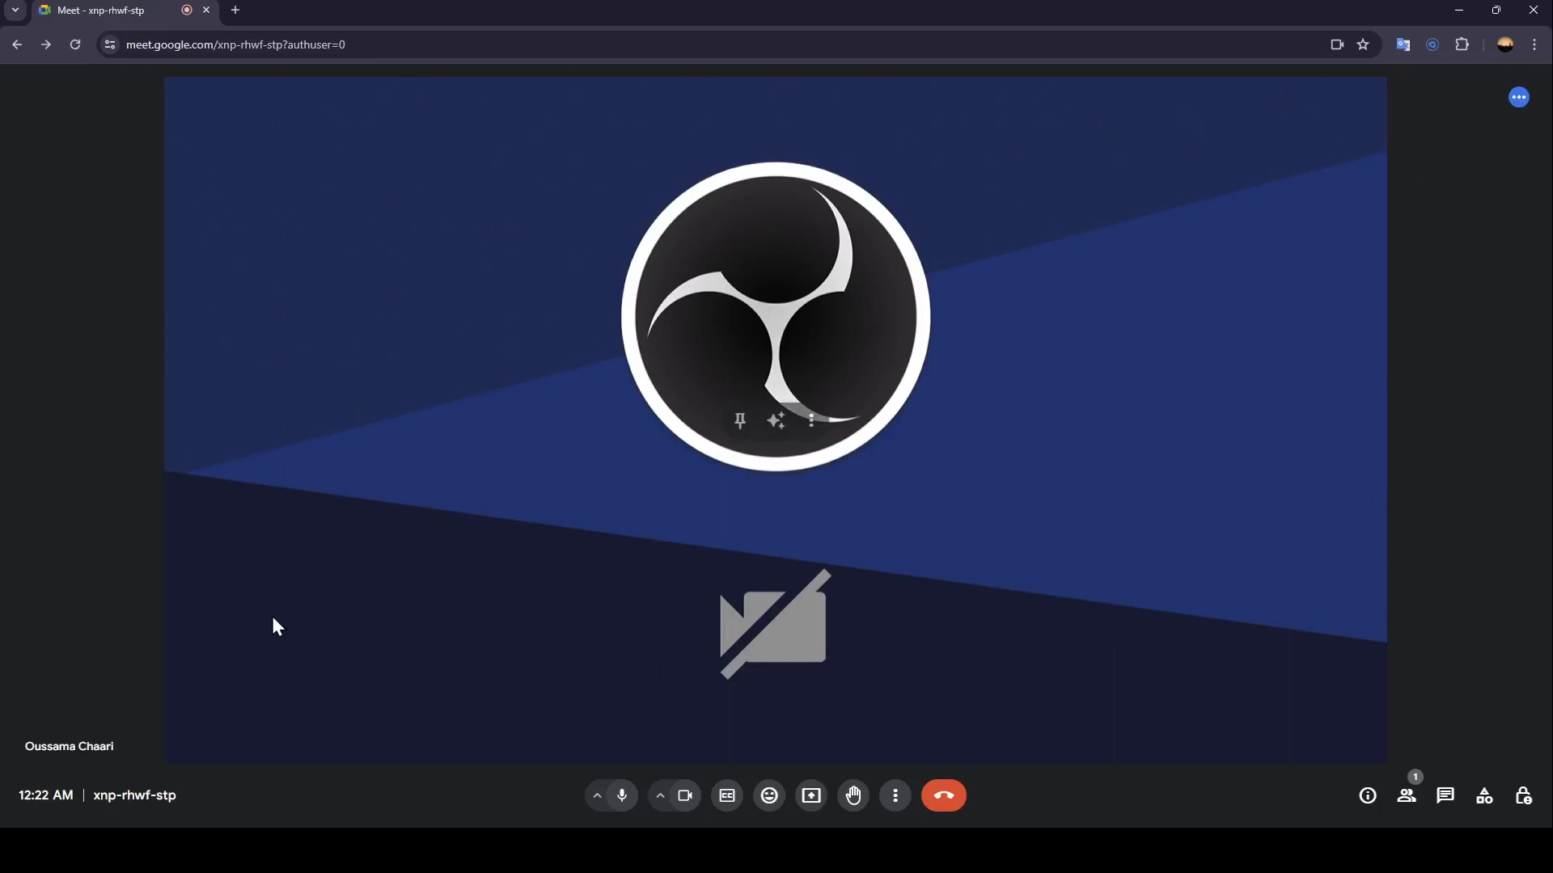
pyautogui.moveTo(916, 807)
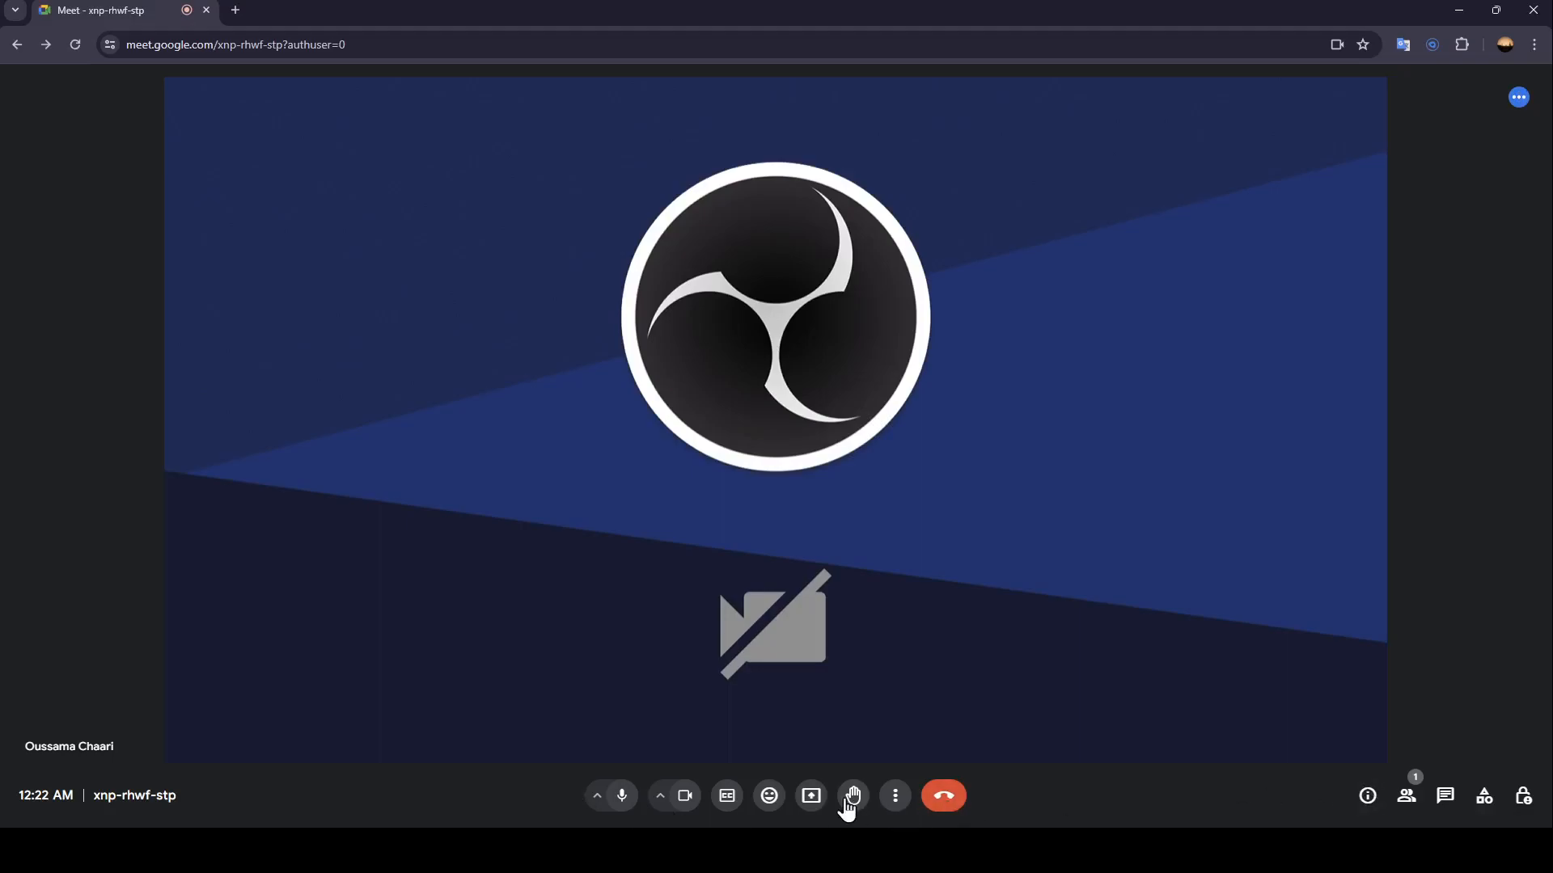
pyautogui.moveTo(621, 795)
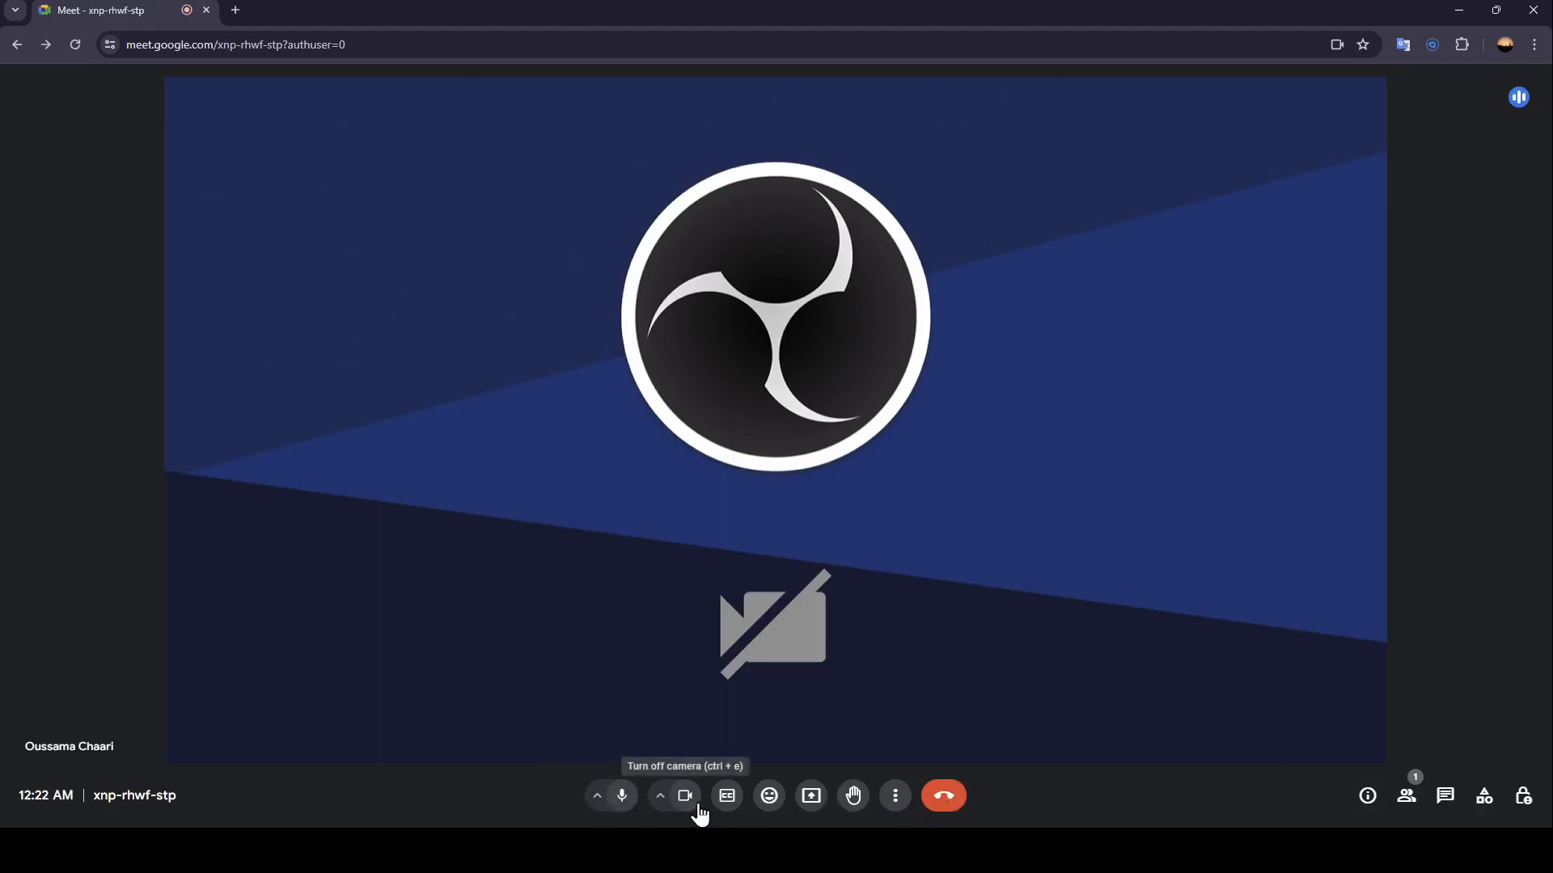
pyautogui.moveTo(689, 811)
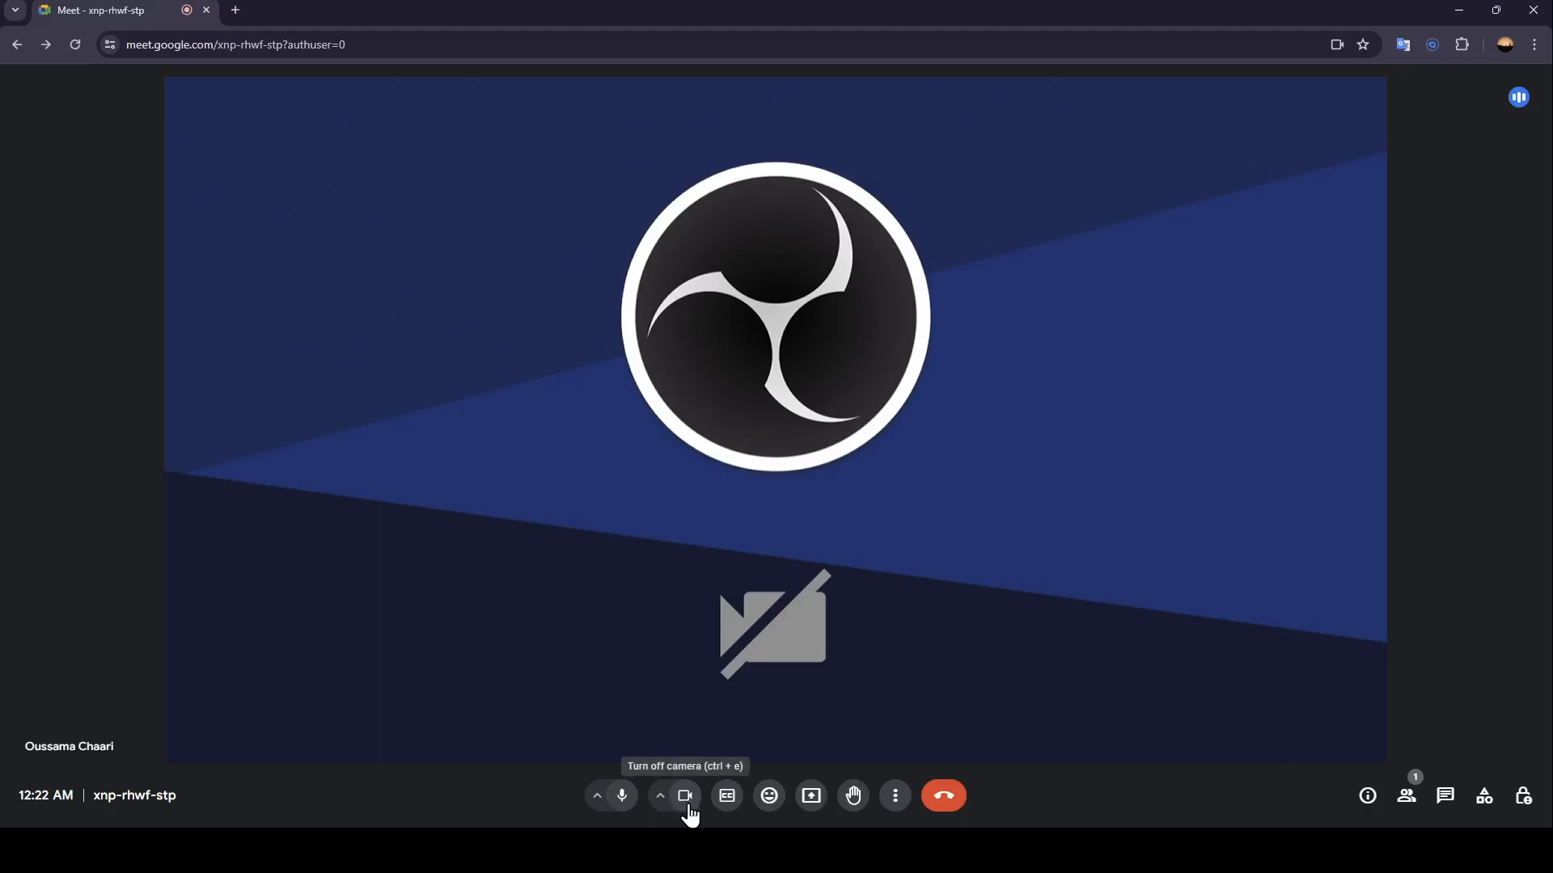
pyautogui.moveTo(726, 795)
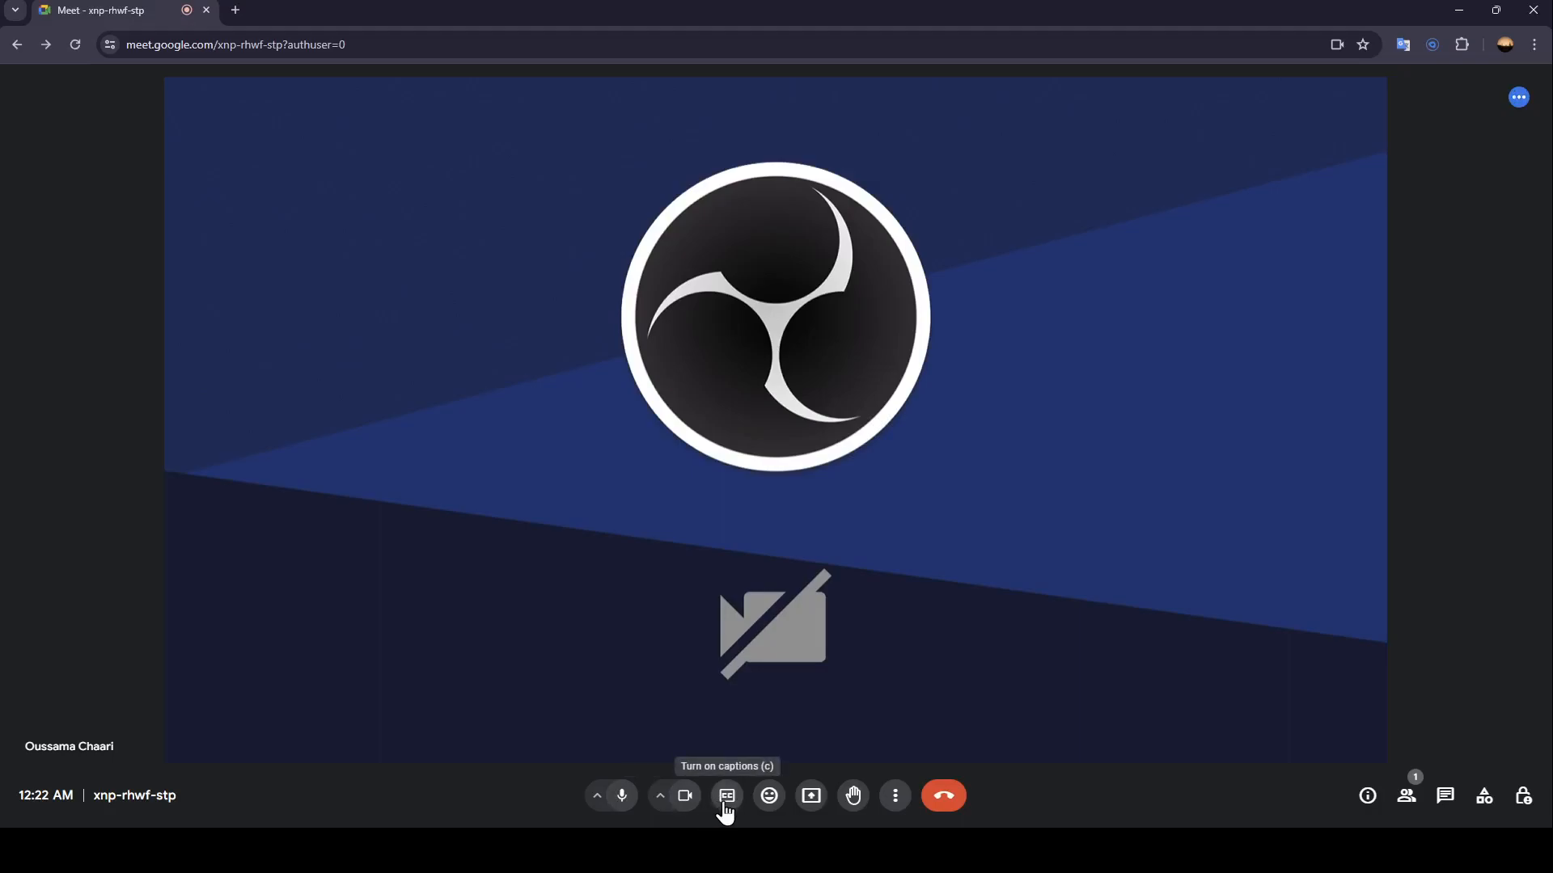
pyautogui.moveTo(768, 795)
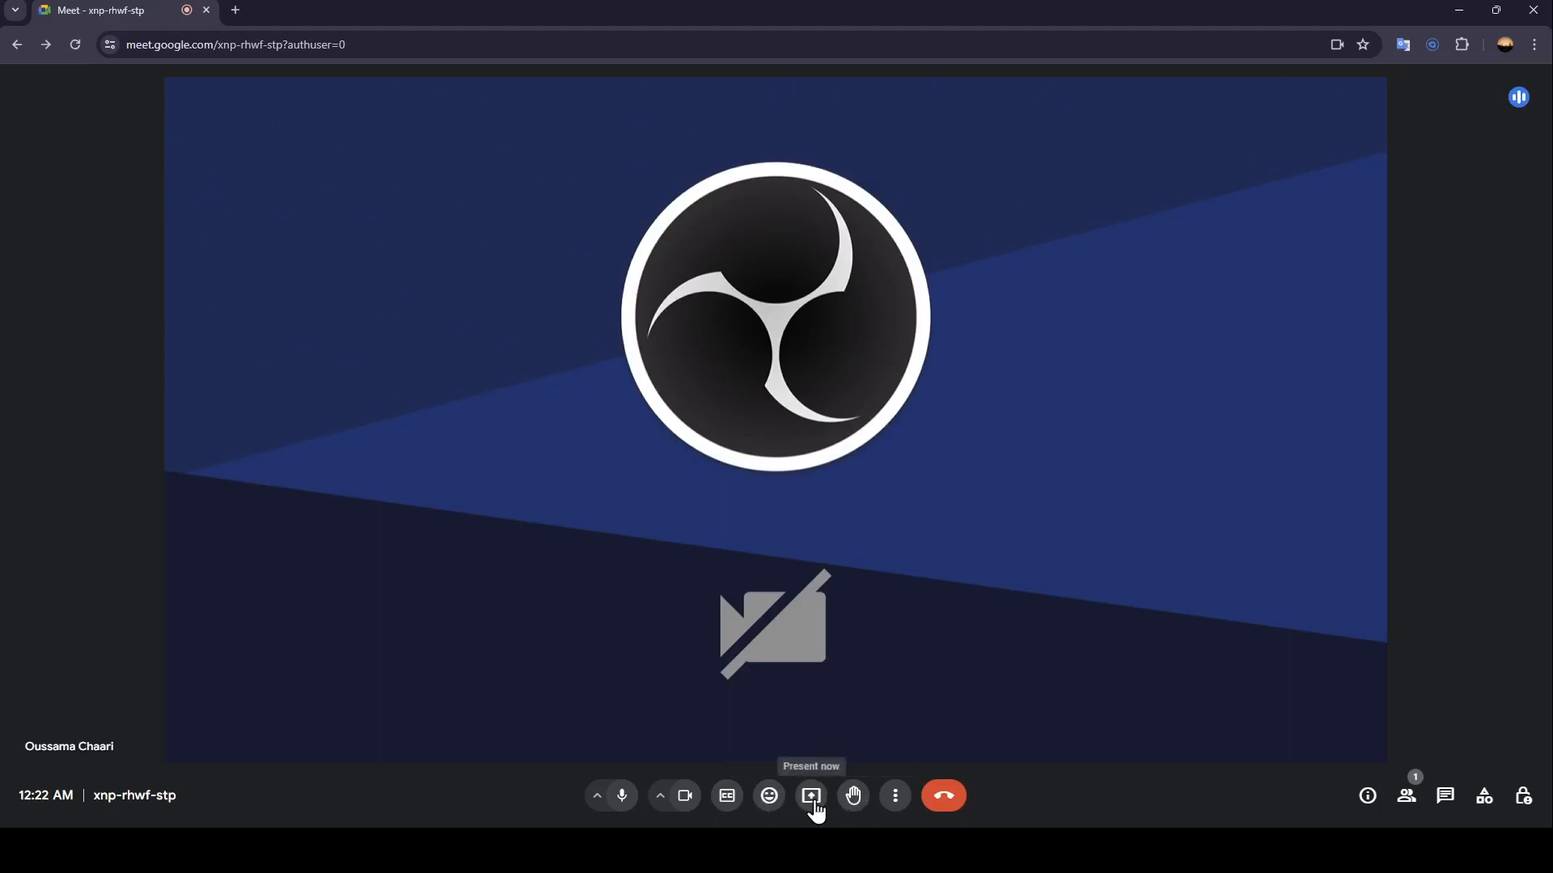
pyautogui.moveTo(851, 795)
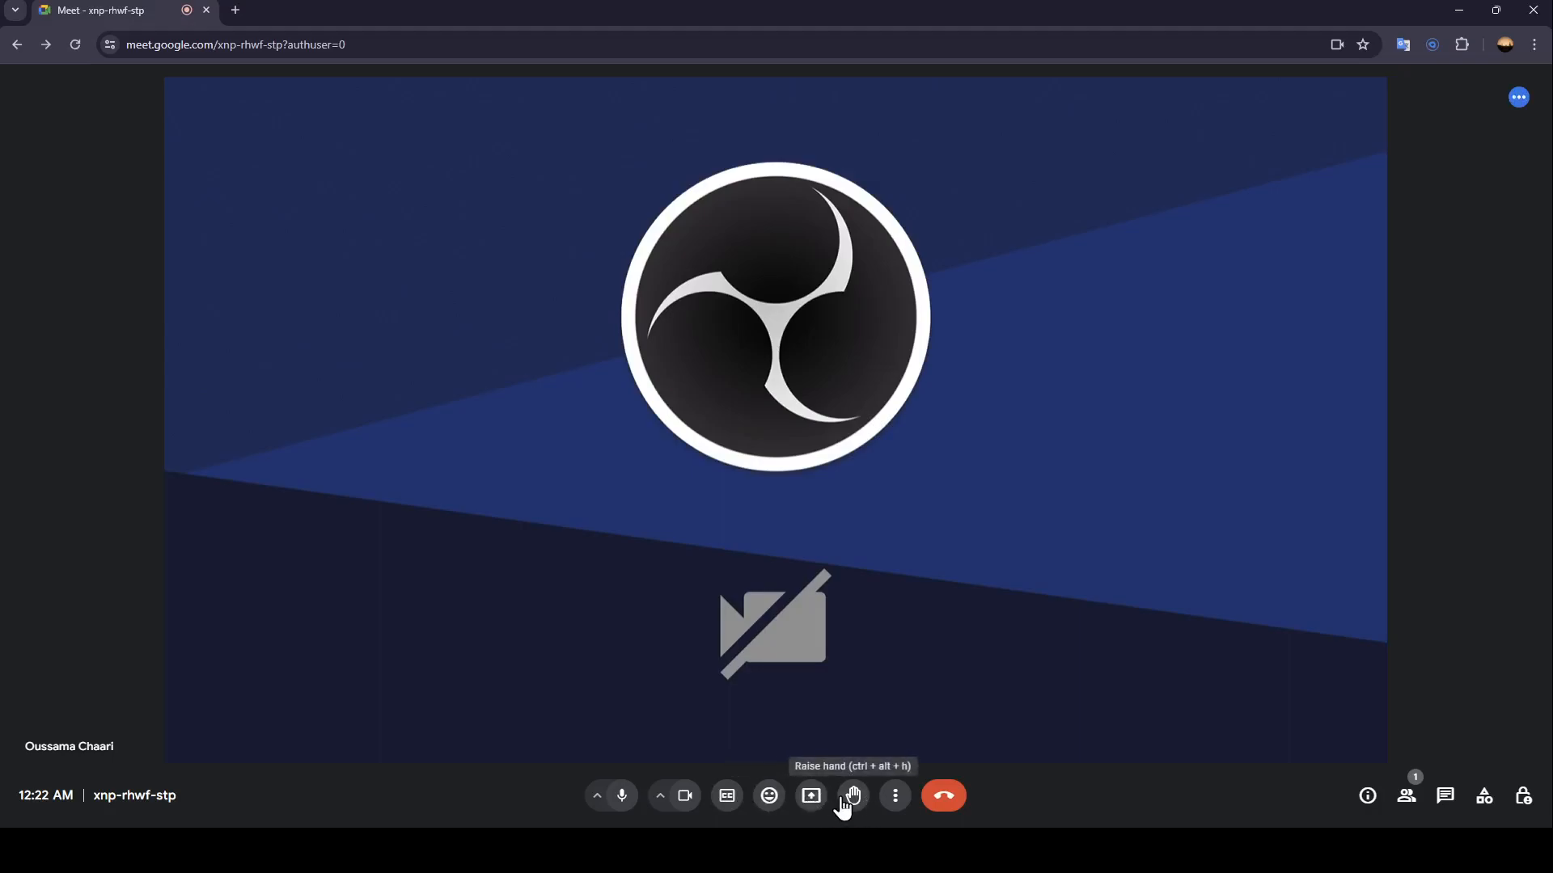
# Step: Open and close call settings from More options, then open the camera's visual effects panel
pyautogui.click(892, 795)
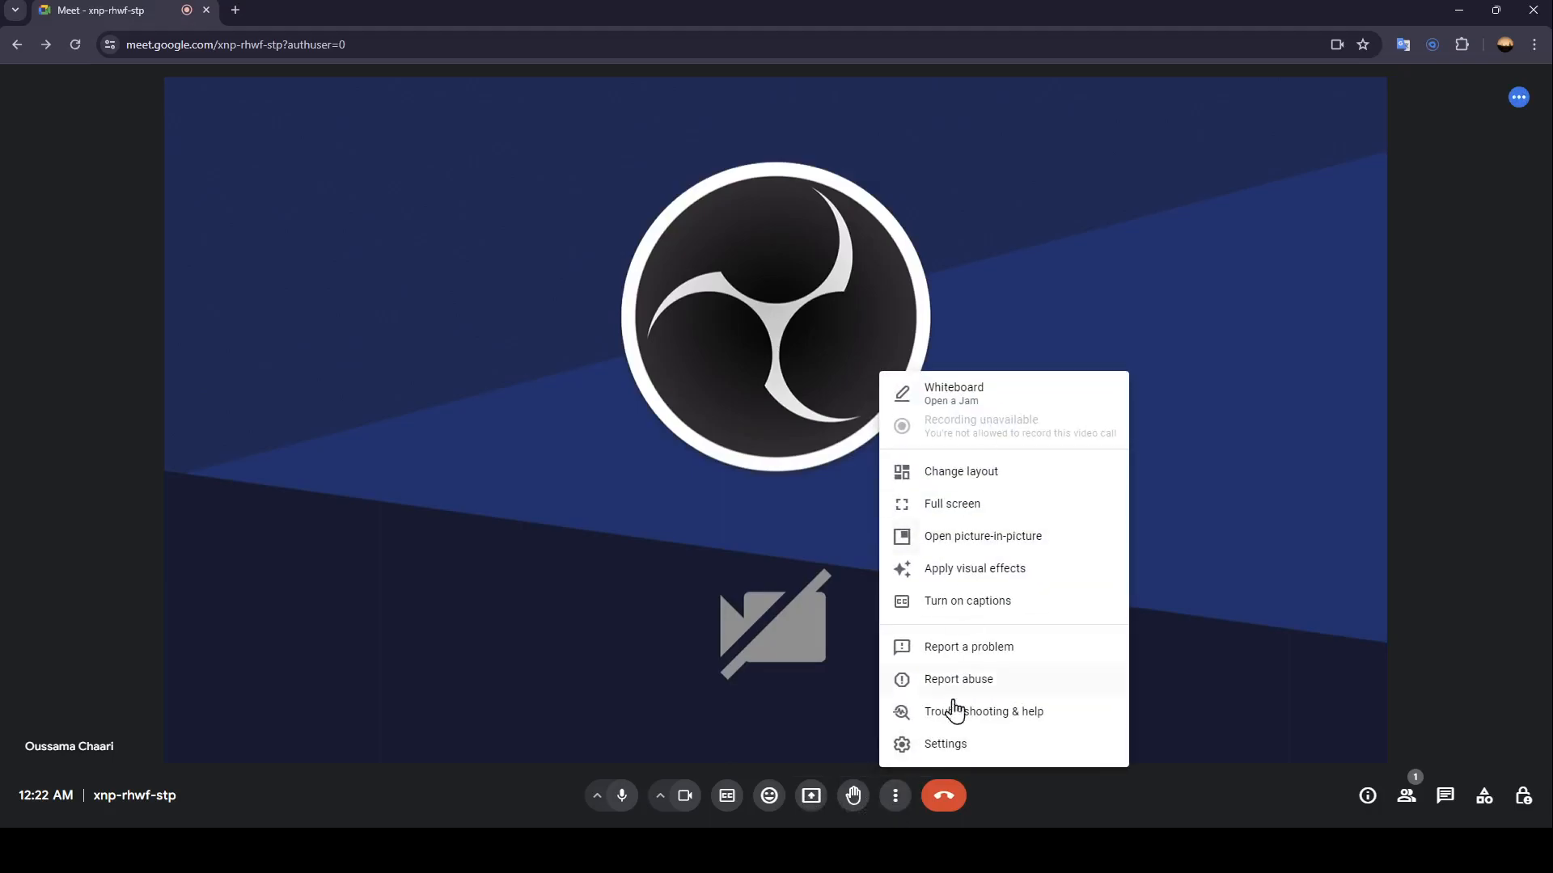
pyautogui.moveTo(945, 472)
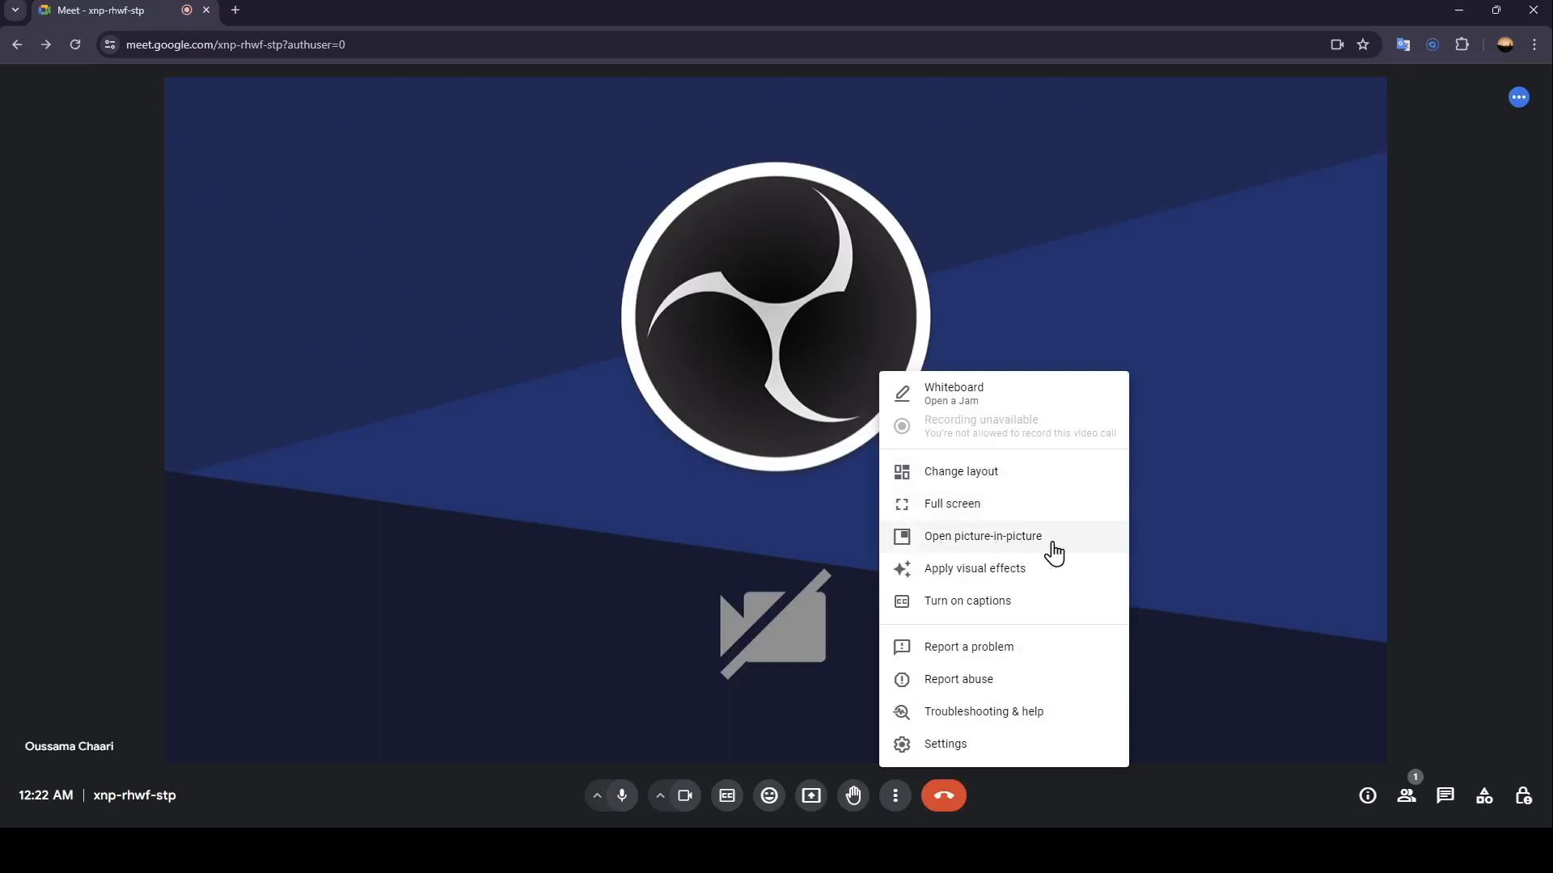
pyautogui.moveTo(938, 607)
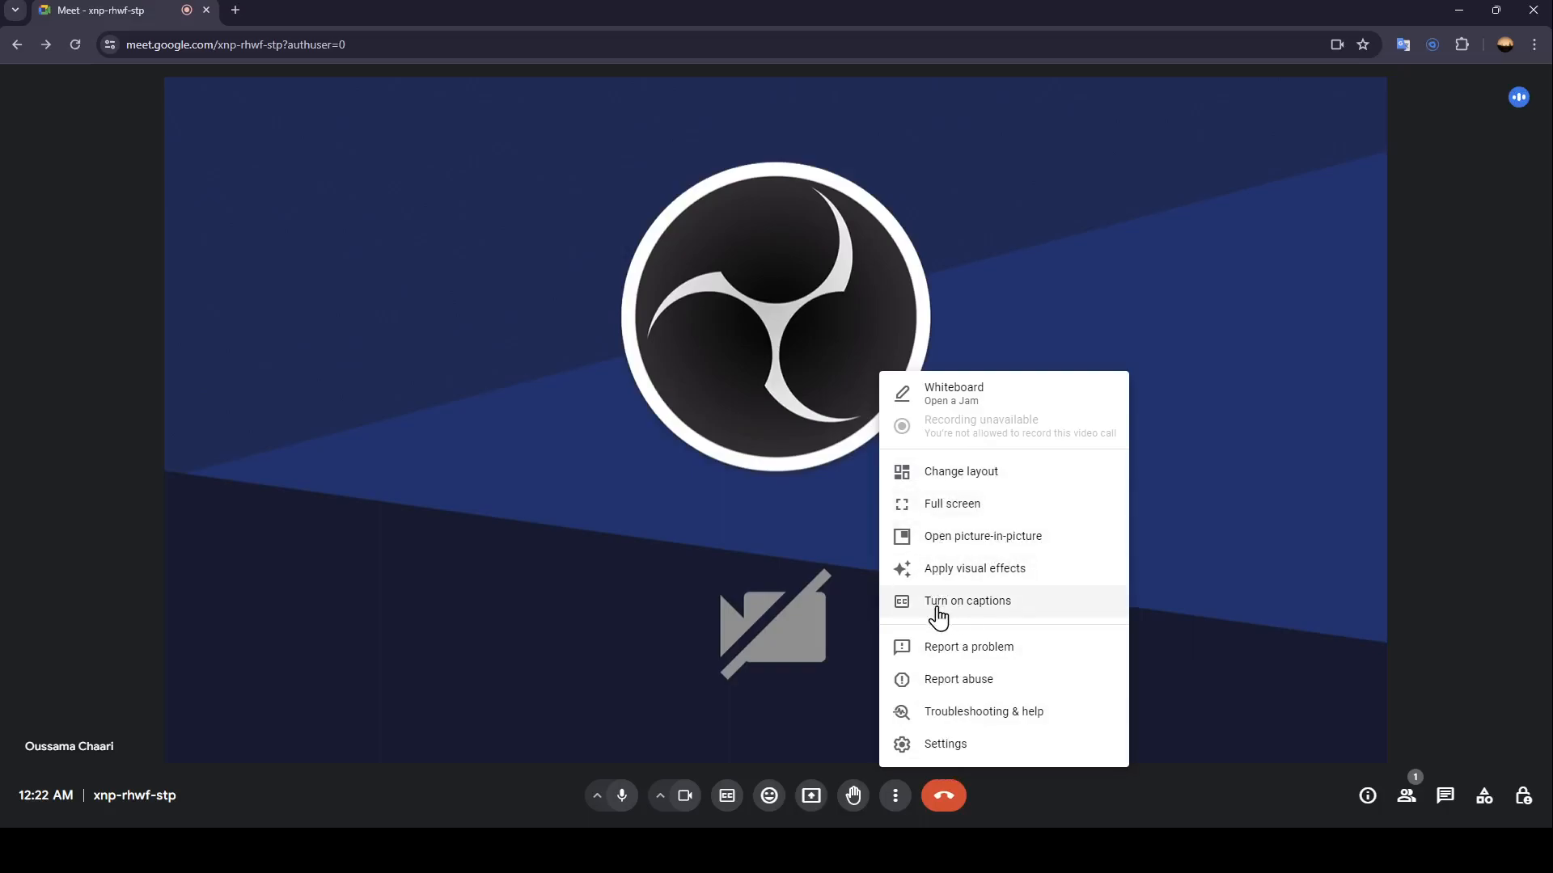
pyautogui.moveTo(1053, 671)
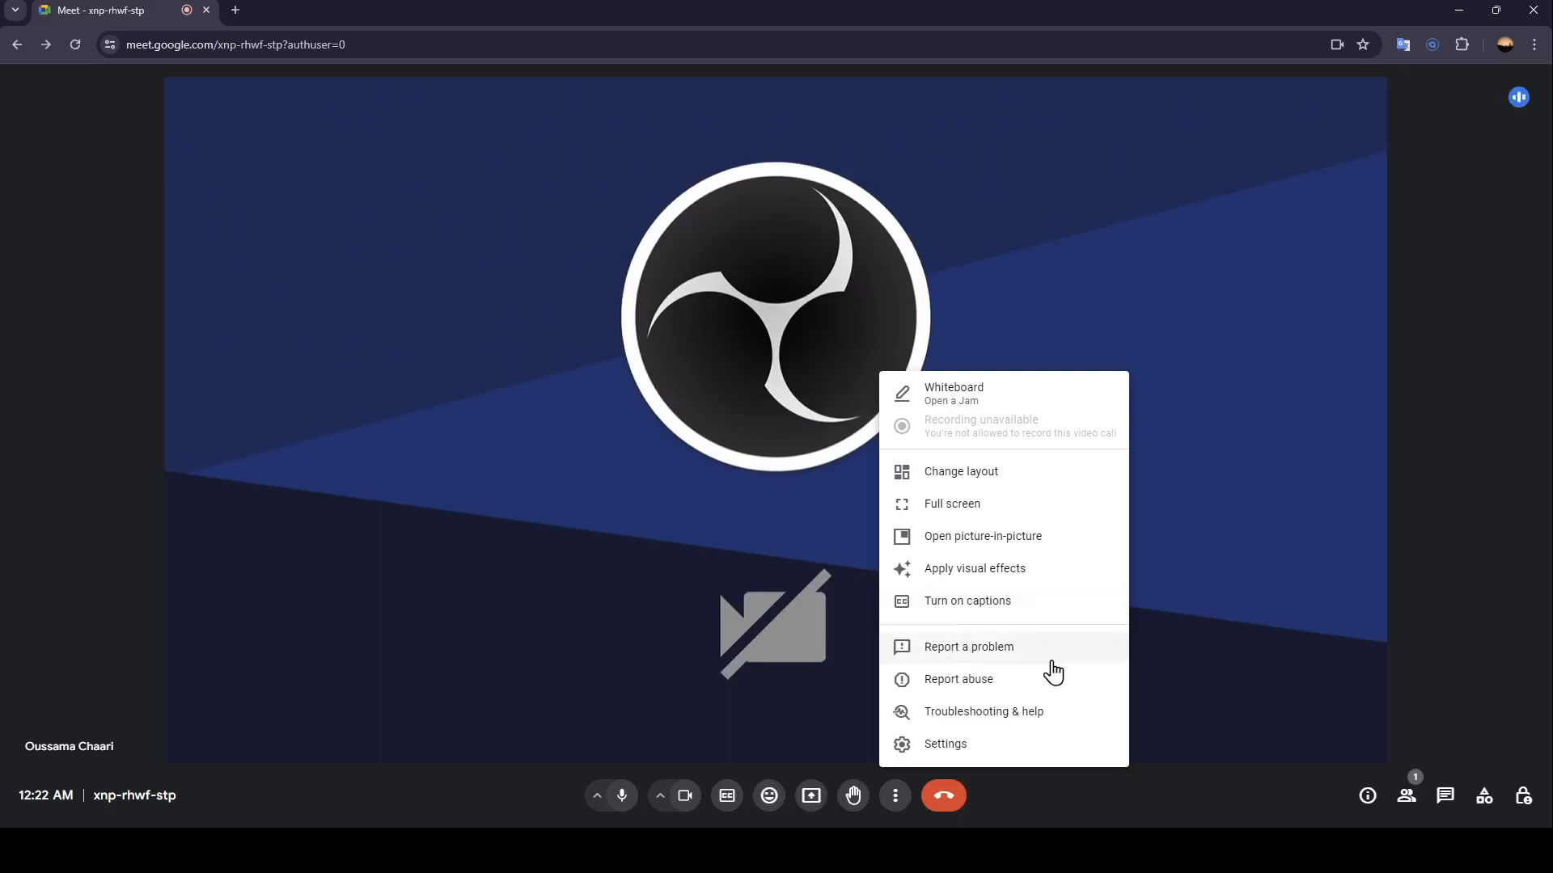
pyautogui.moveTo(984, 732)
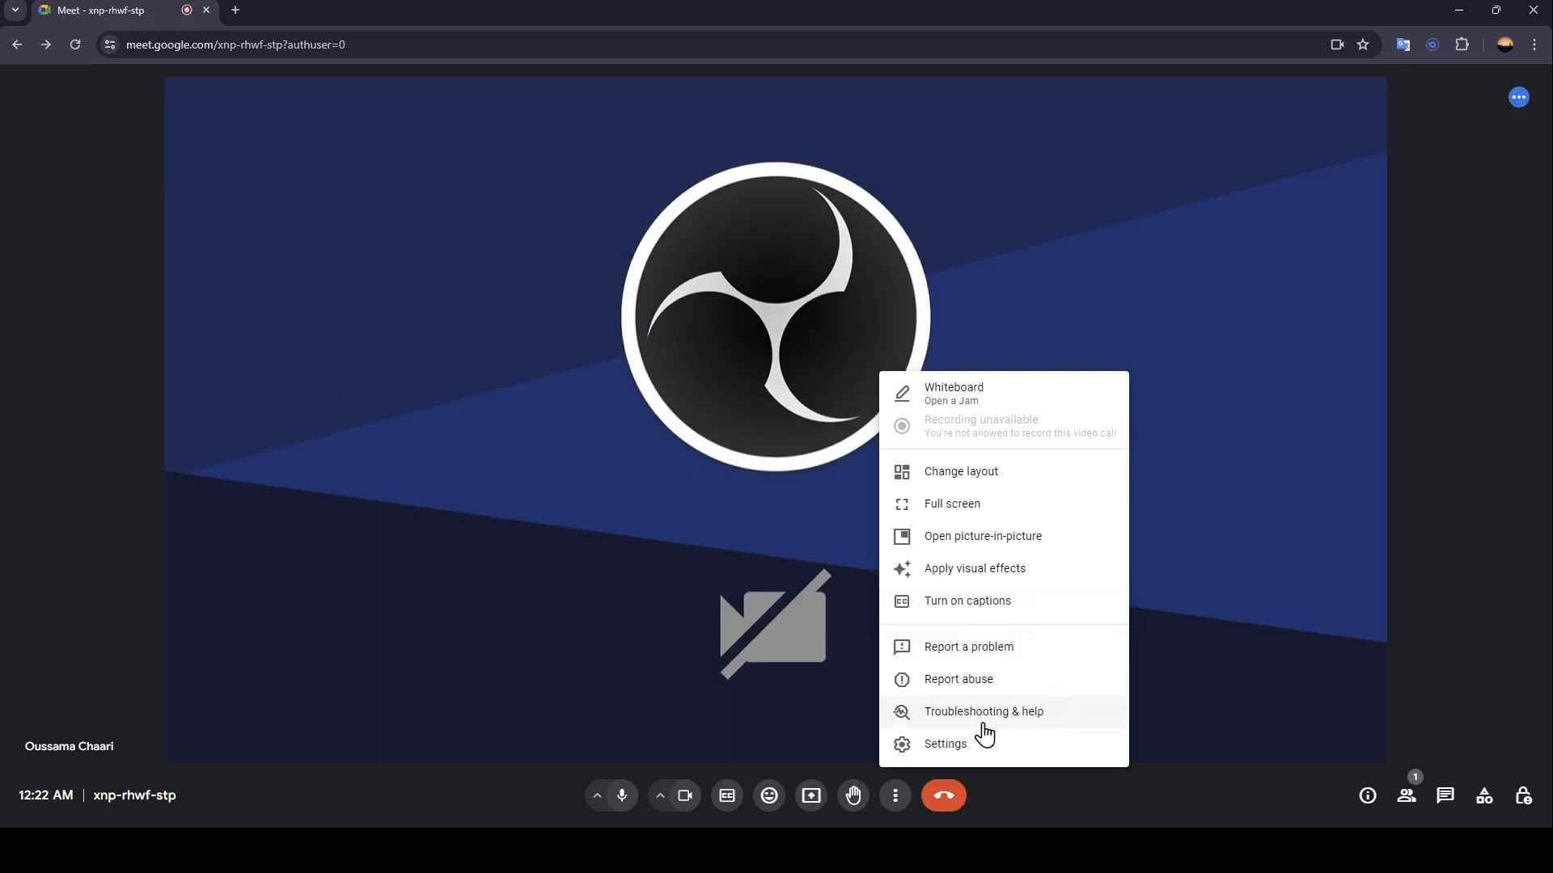
pyautogui.moveTo(980, 751)
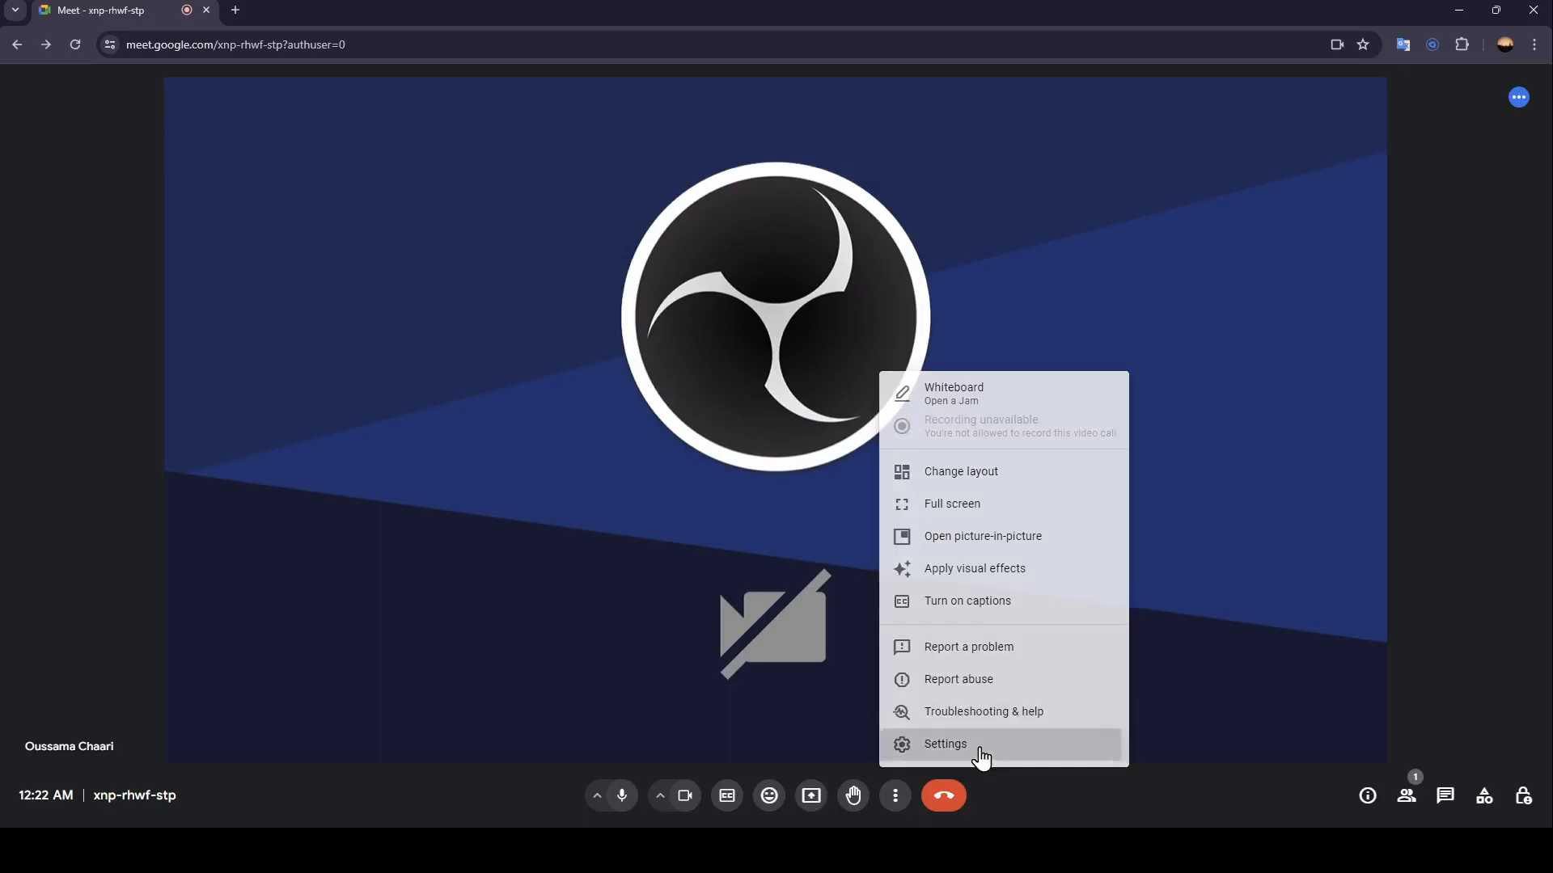
pyautogui.click(944, 744)
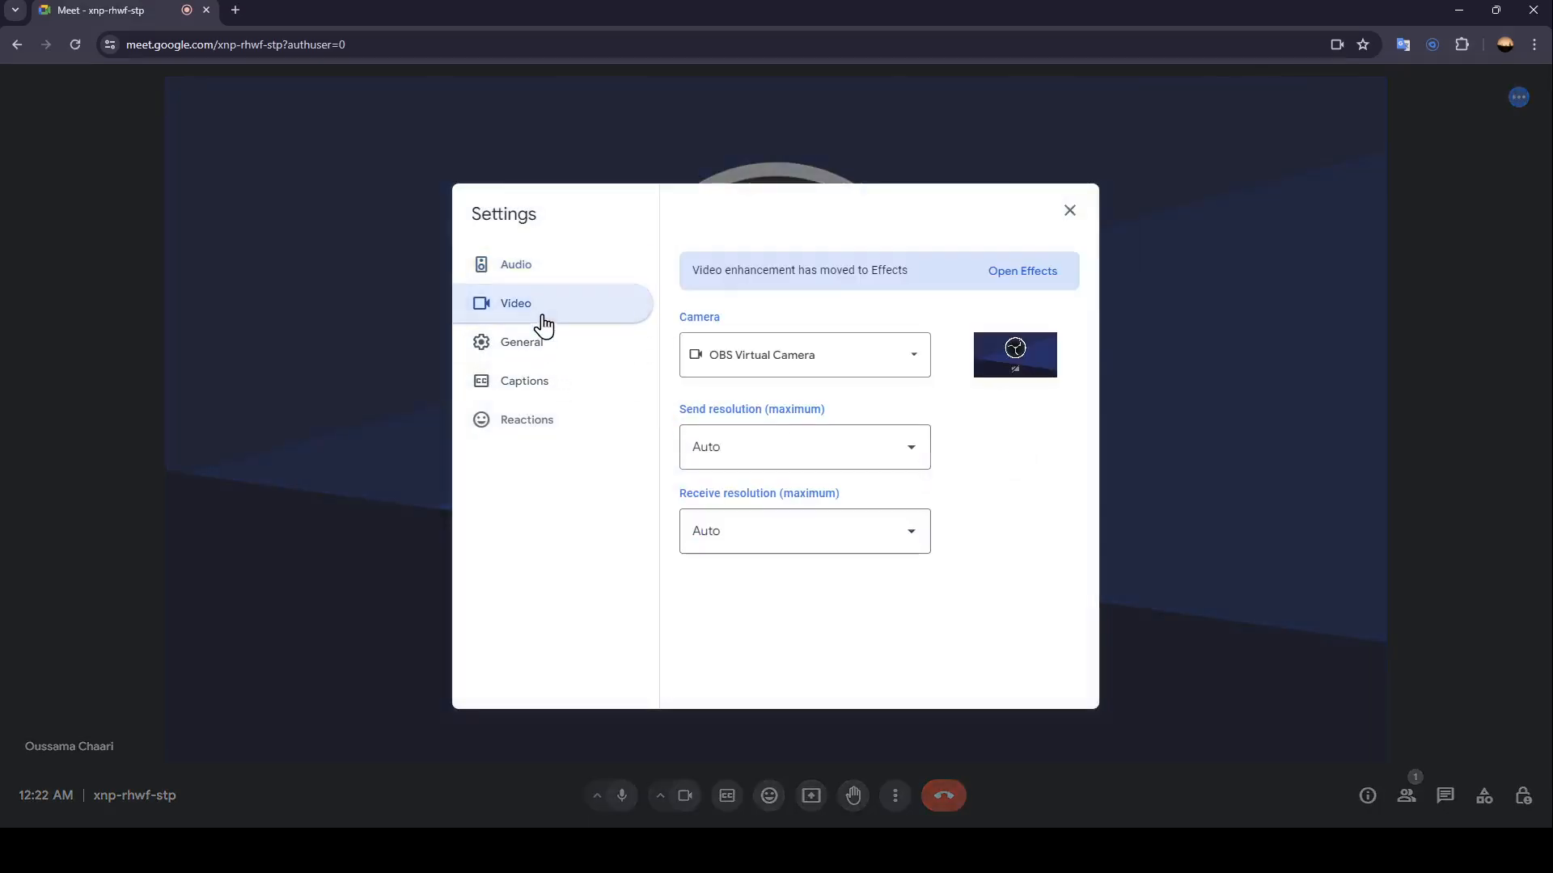
pyautogui.click(1069, 210)
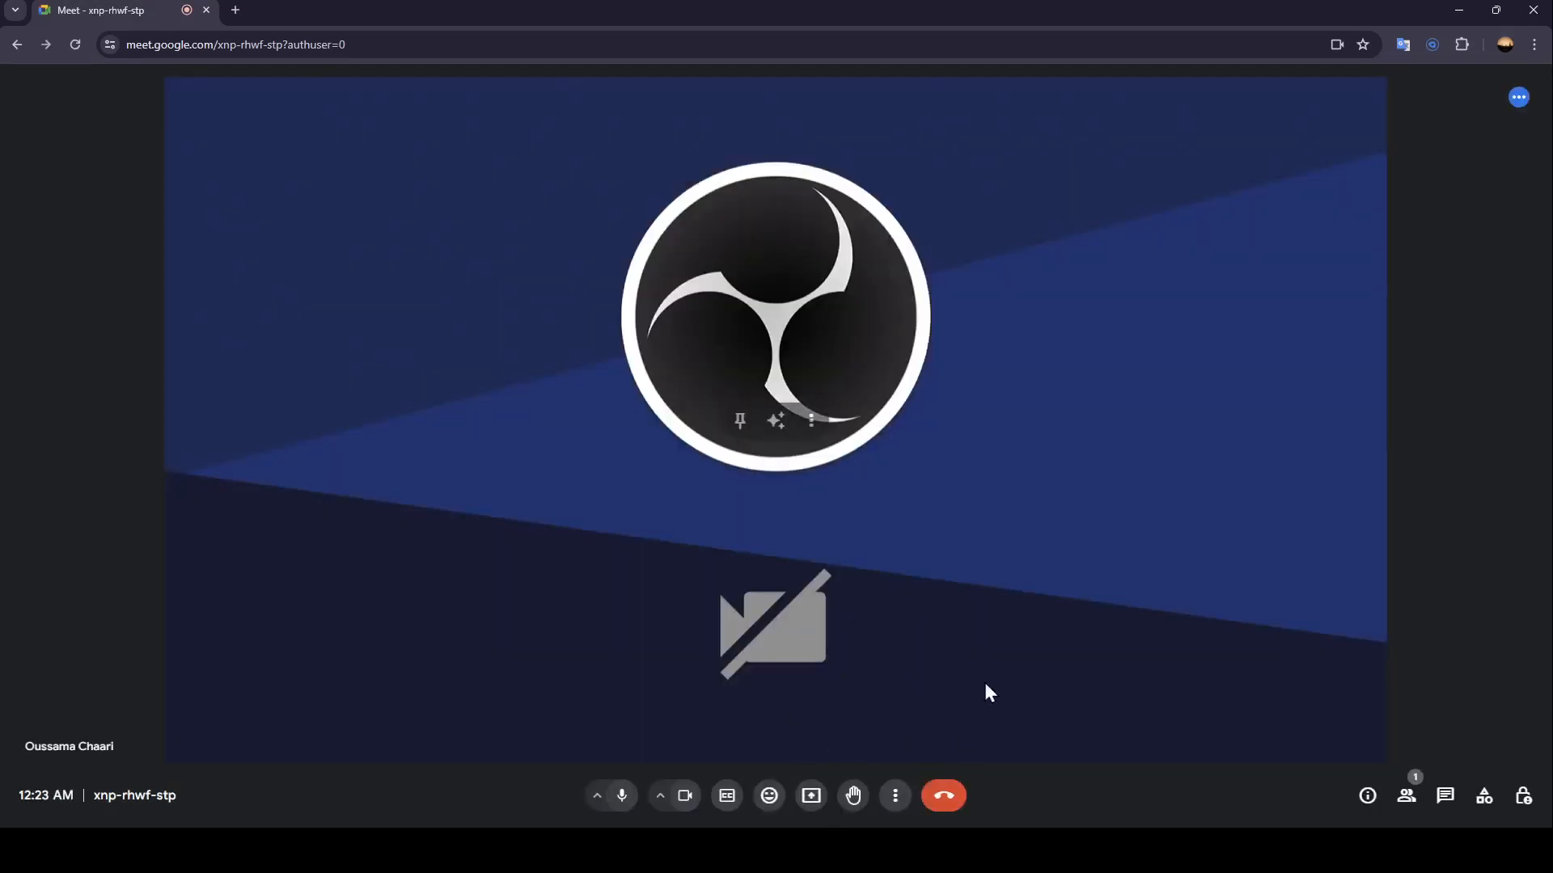
pyautogui.moveTo(775, 419)
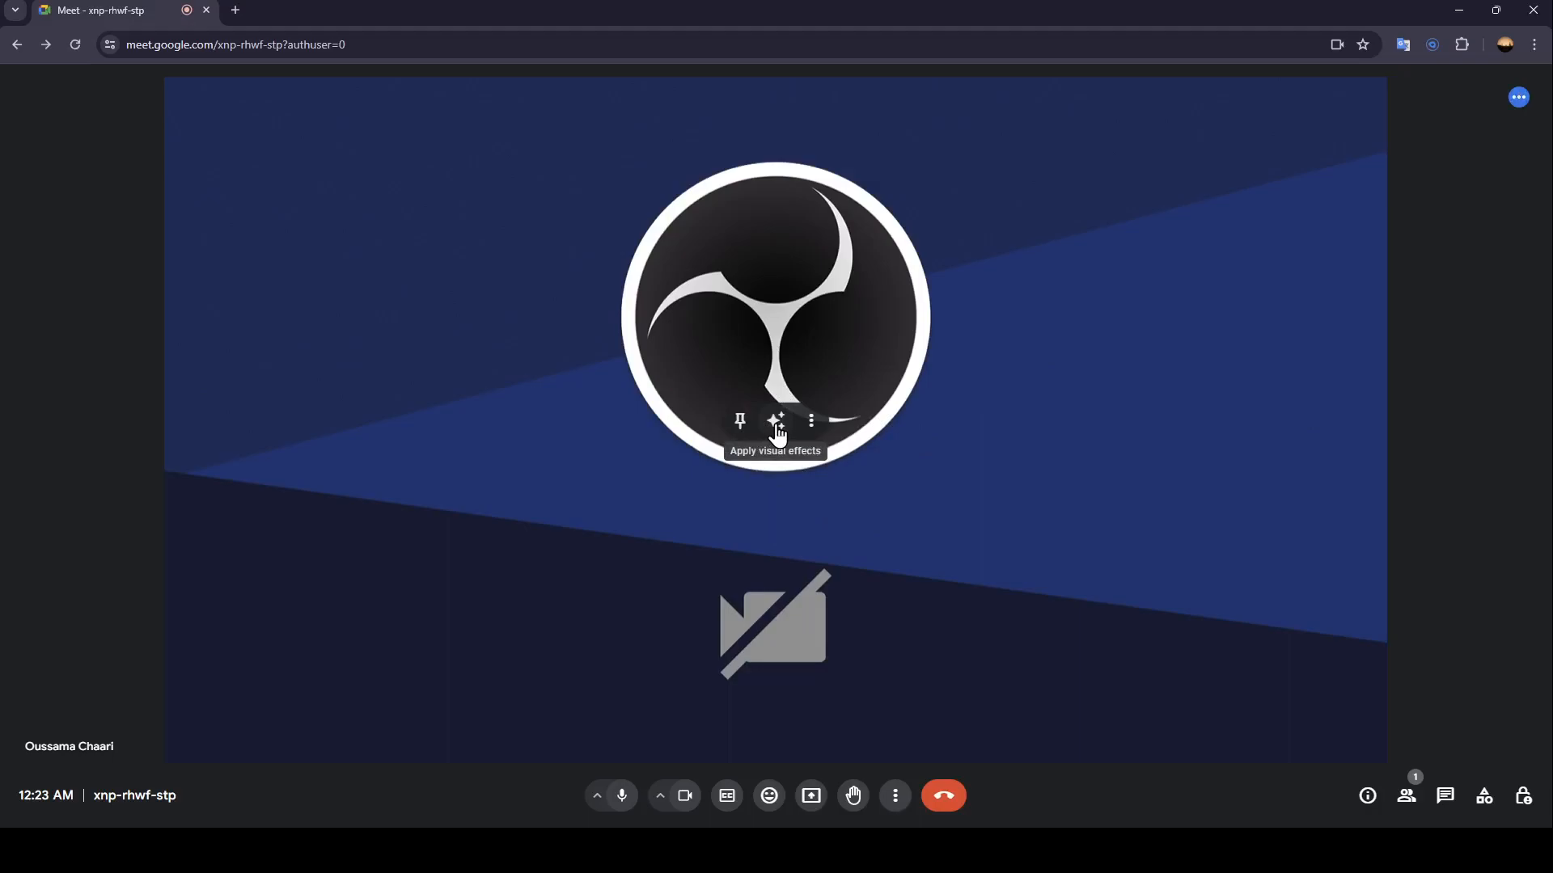
pyautogui.click(777, 420)
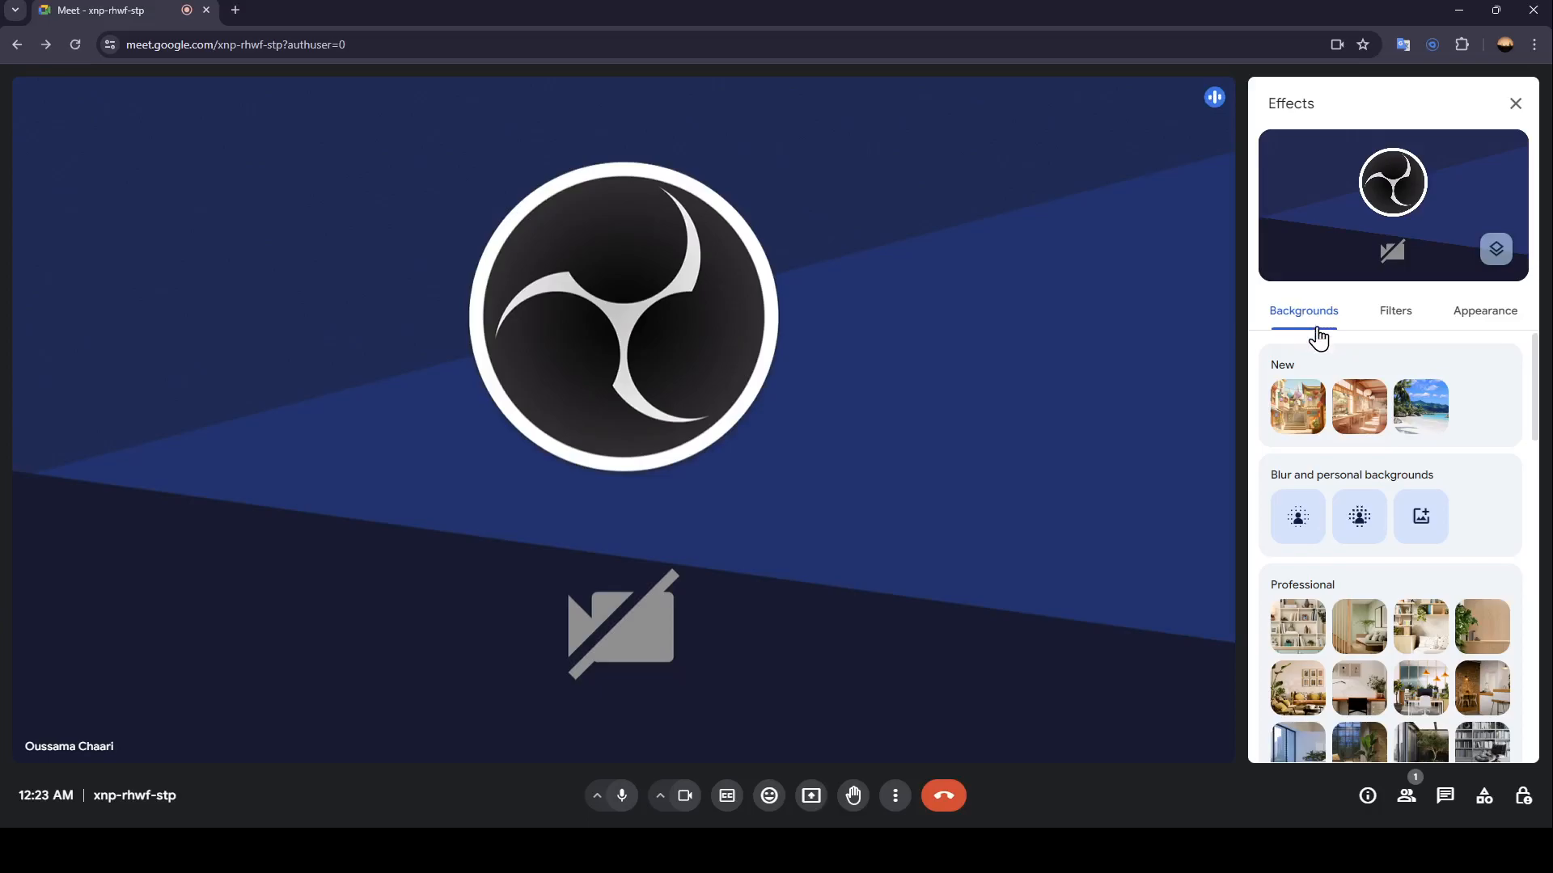
pyautogui.click(1484, 310)
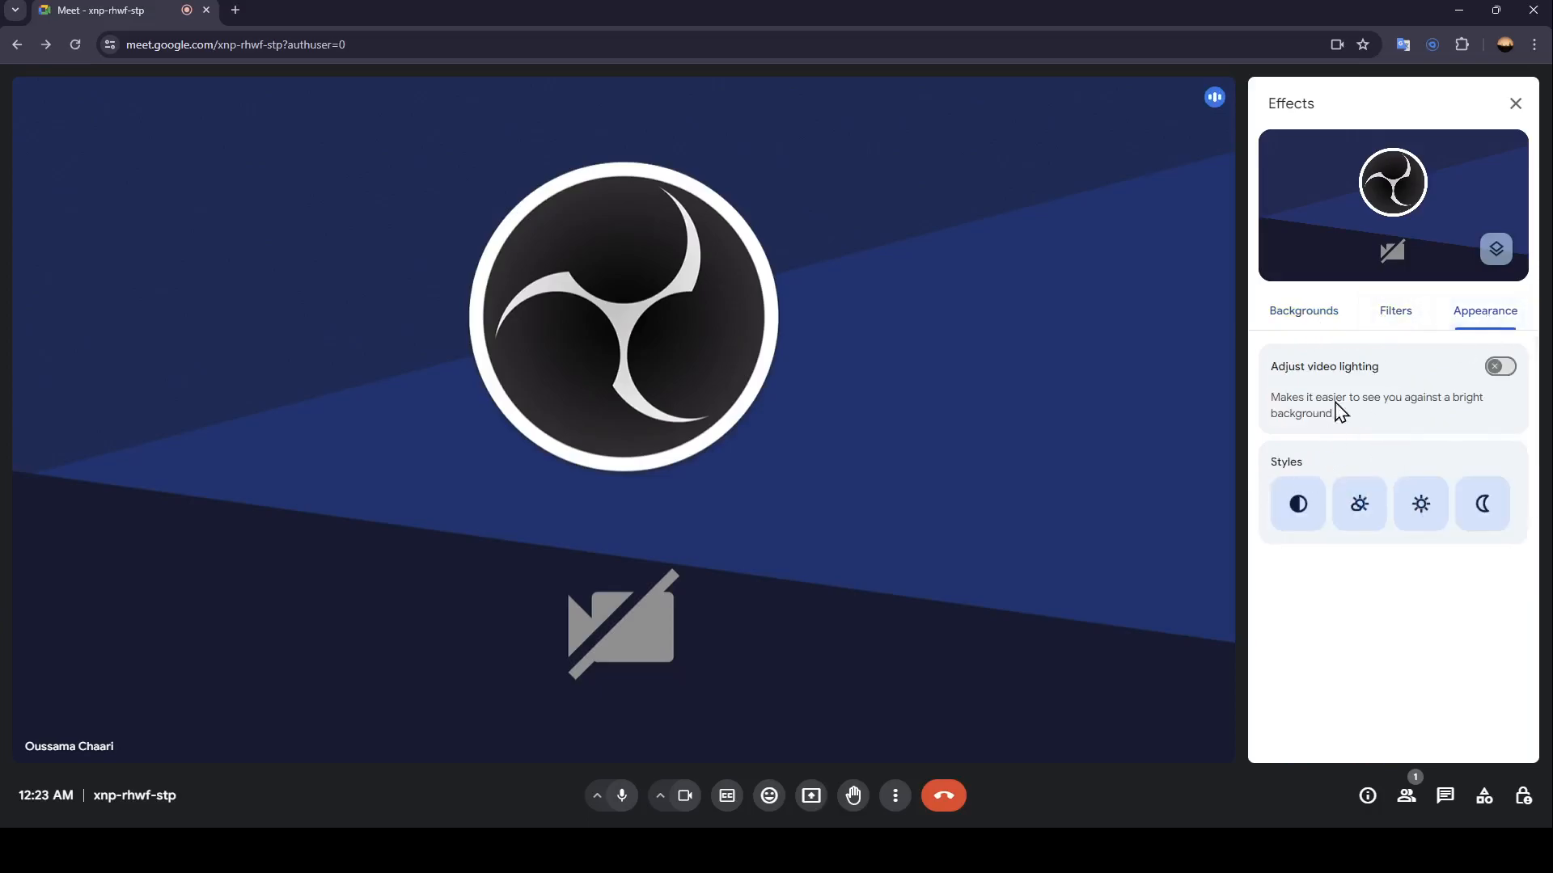
pyautogui.click(1301, 310)
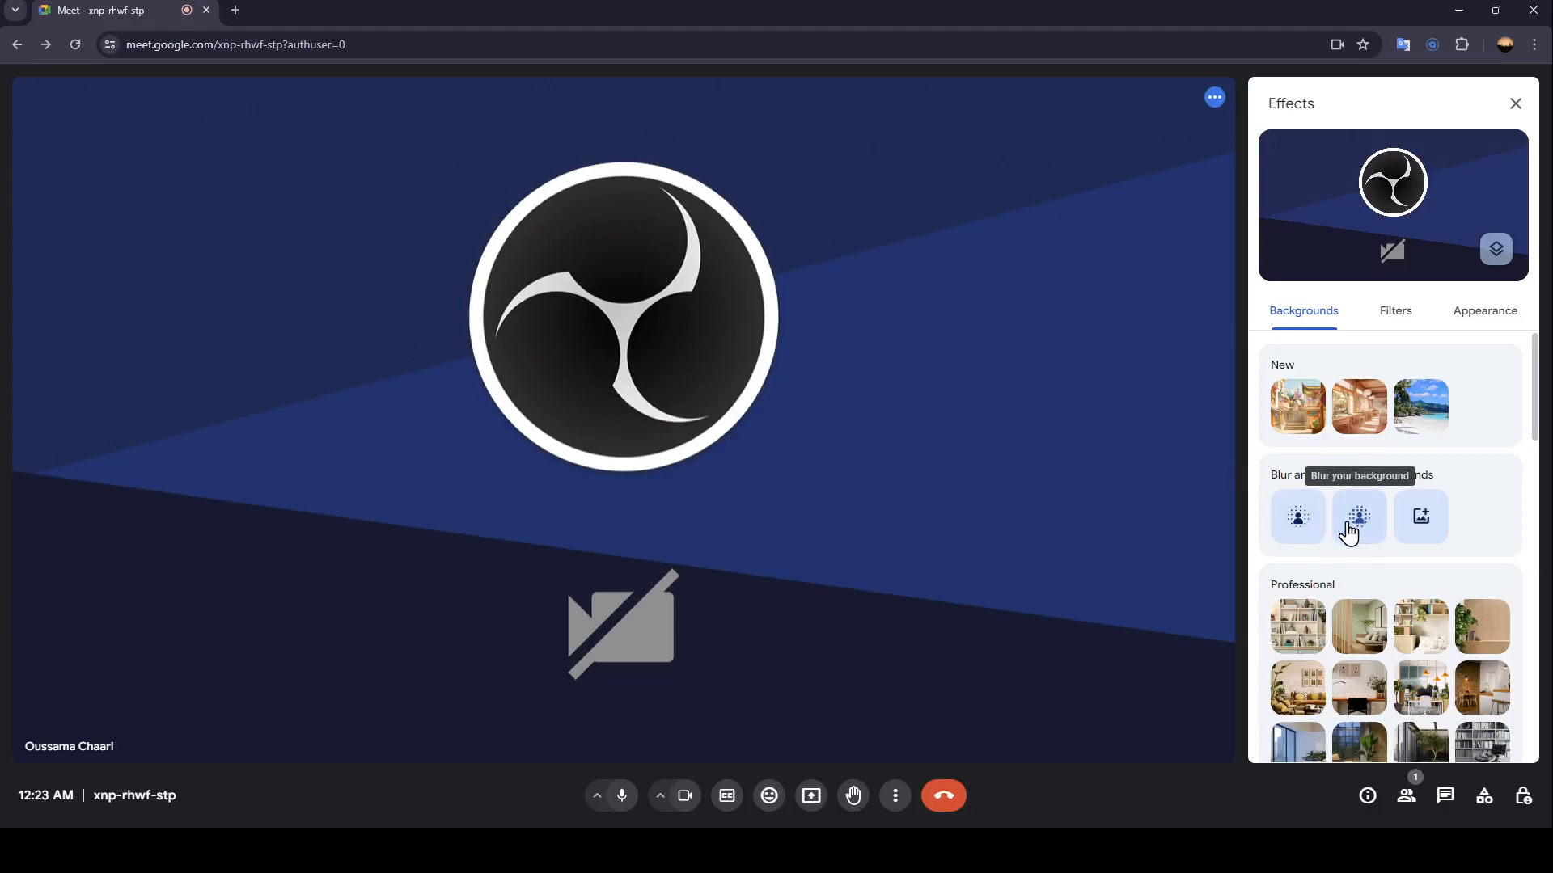
pyautogui.moveTo(1420, 516)
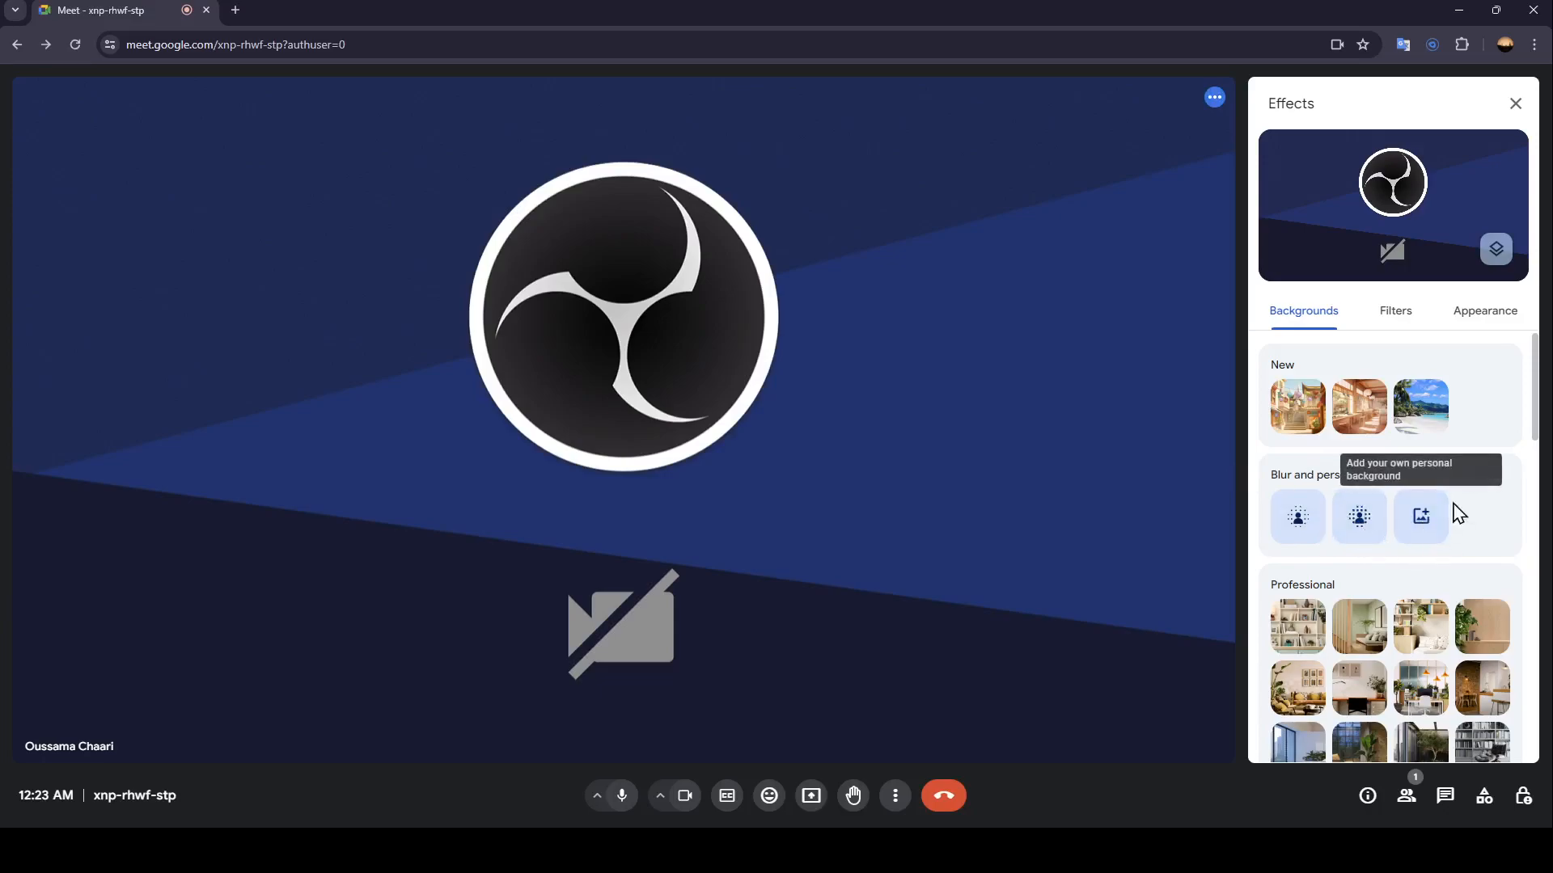
pyautogui.moveTo(1475, 540)
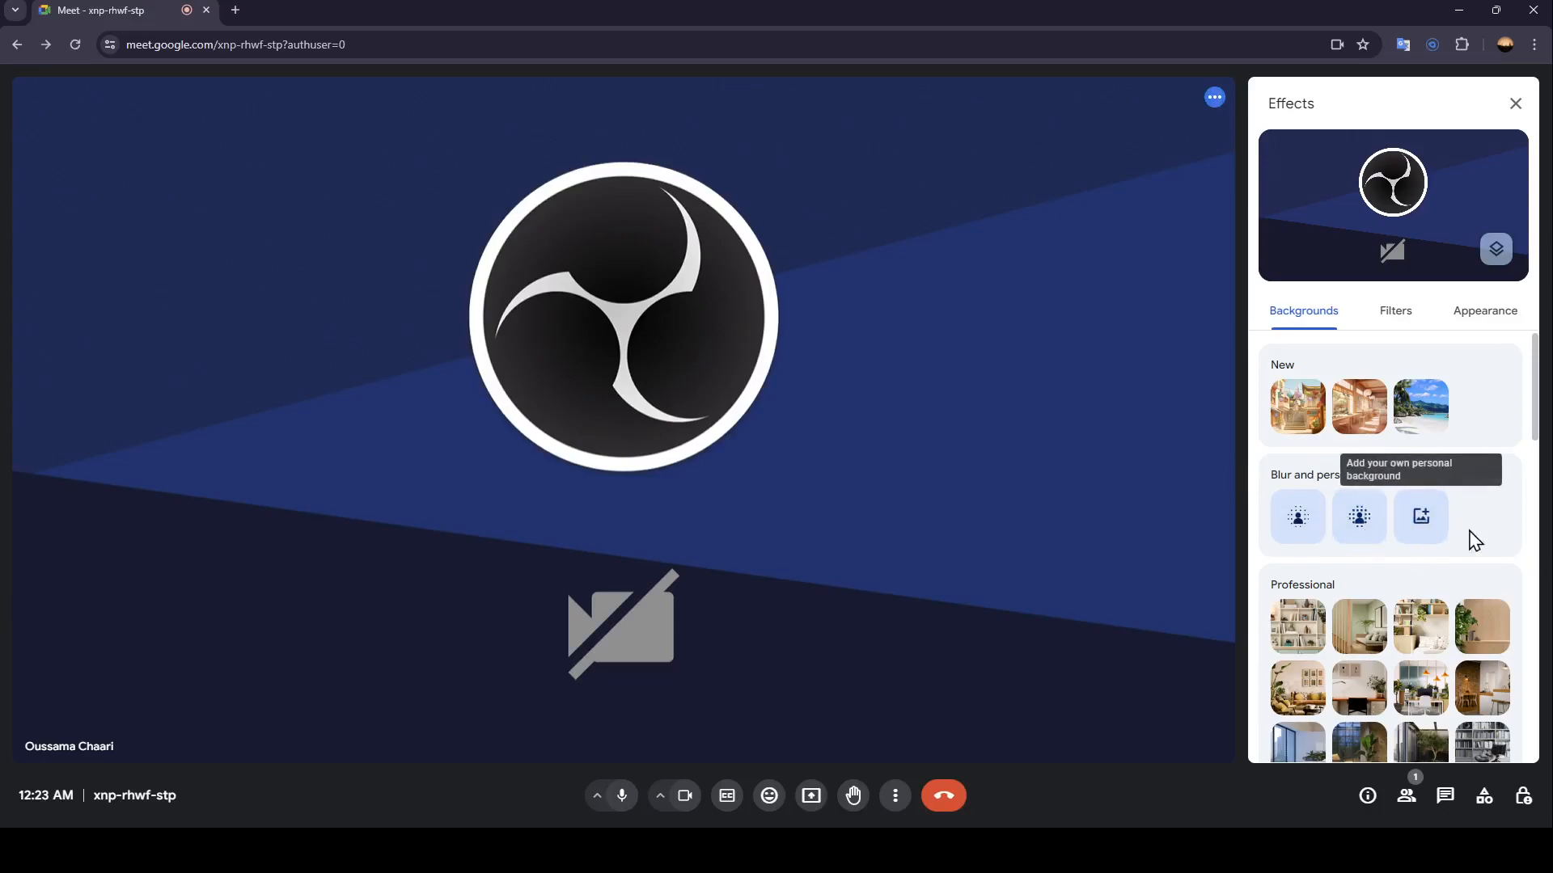
# Step: Browse the Filters tab, then return to the Appearance tab's lighting and style options
pyautogui.click(1394, 310)
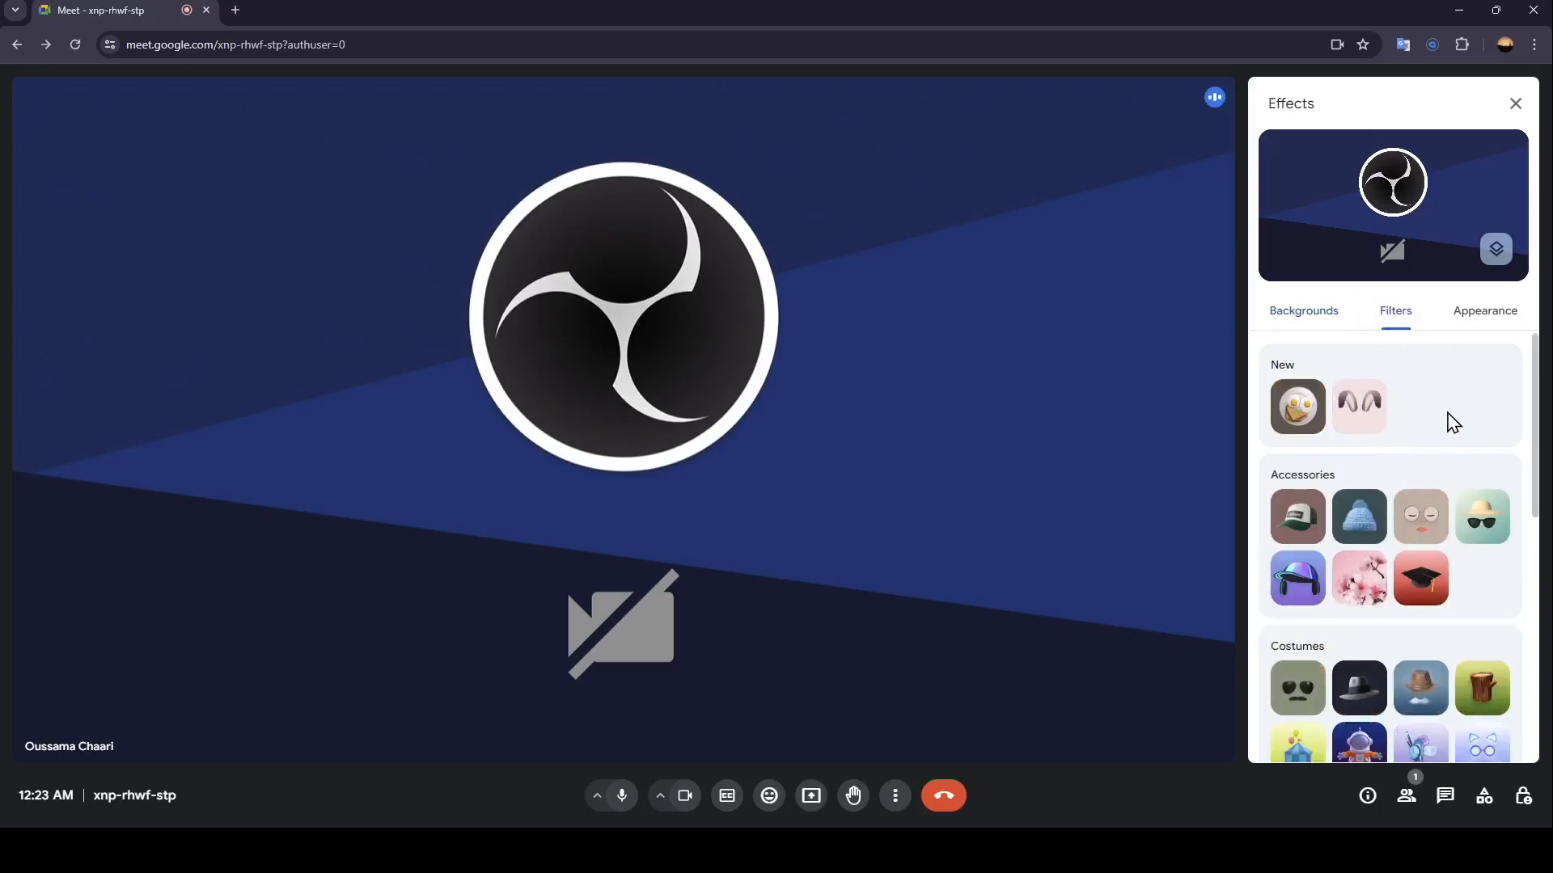
pyautogui.click(1483, 311)
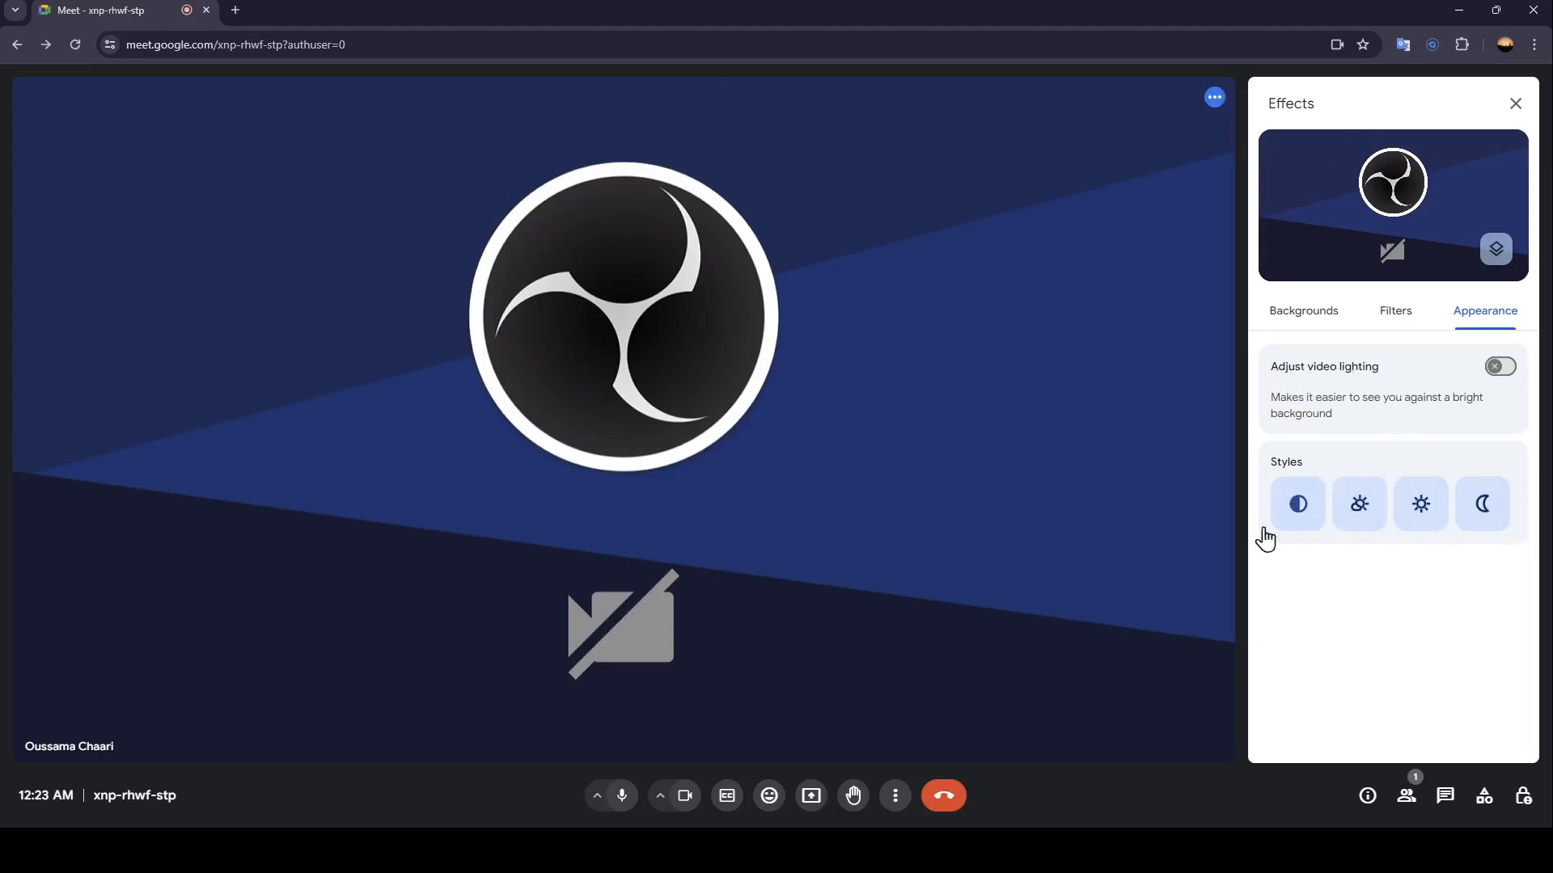
# Step: Close the Effects panel to return to the call view with no effects applied
pyautogui.click(1514, 103)
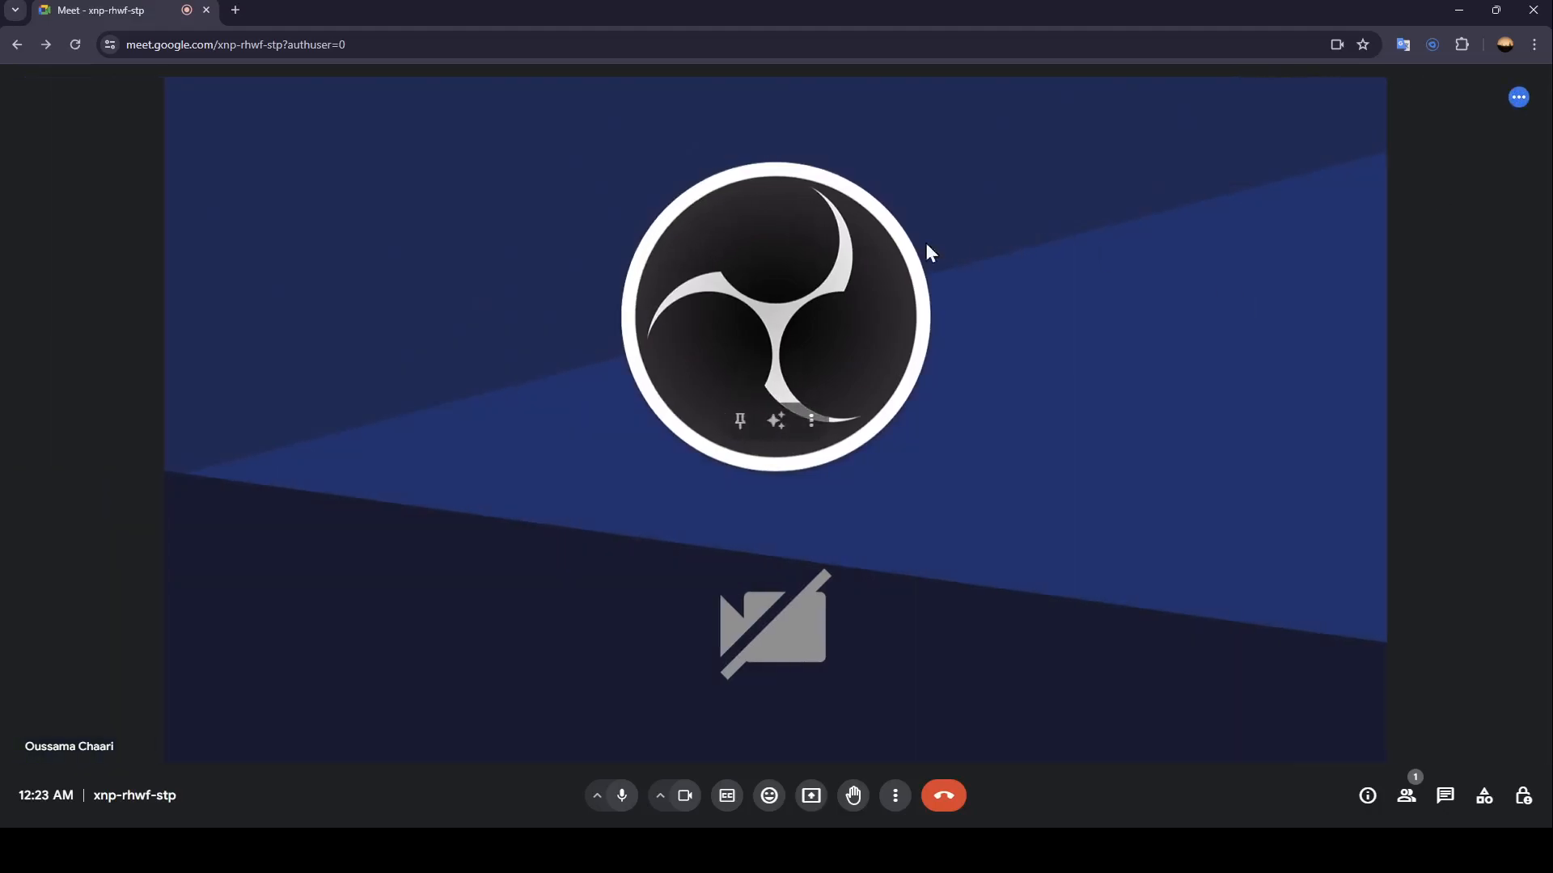
pyautogui.moveTo(1172, 465)
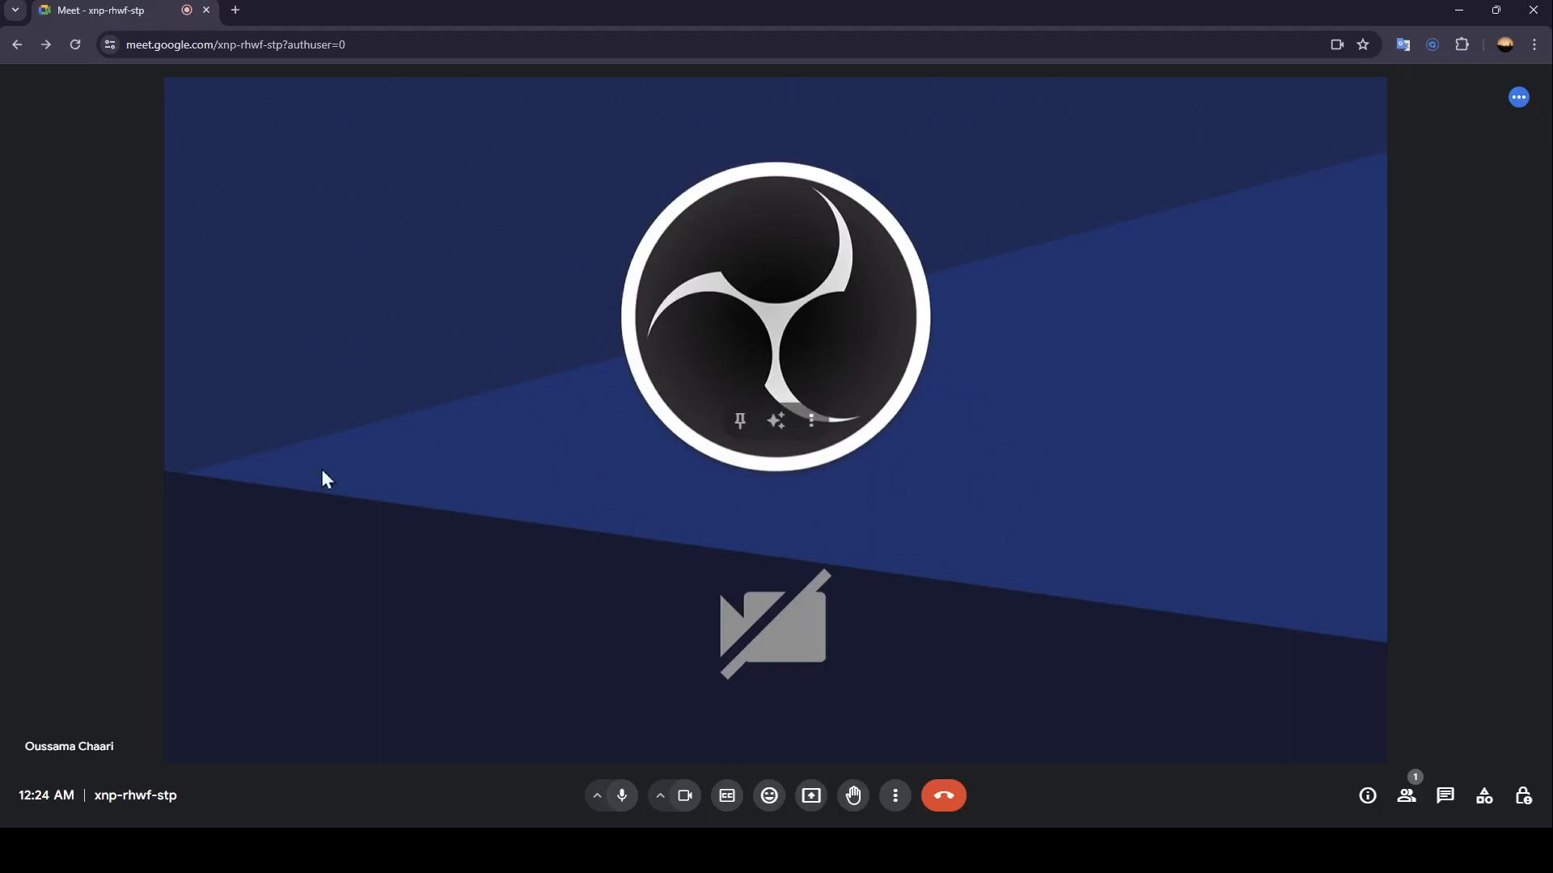
pyautogui.moveTo(1027, 512)
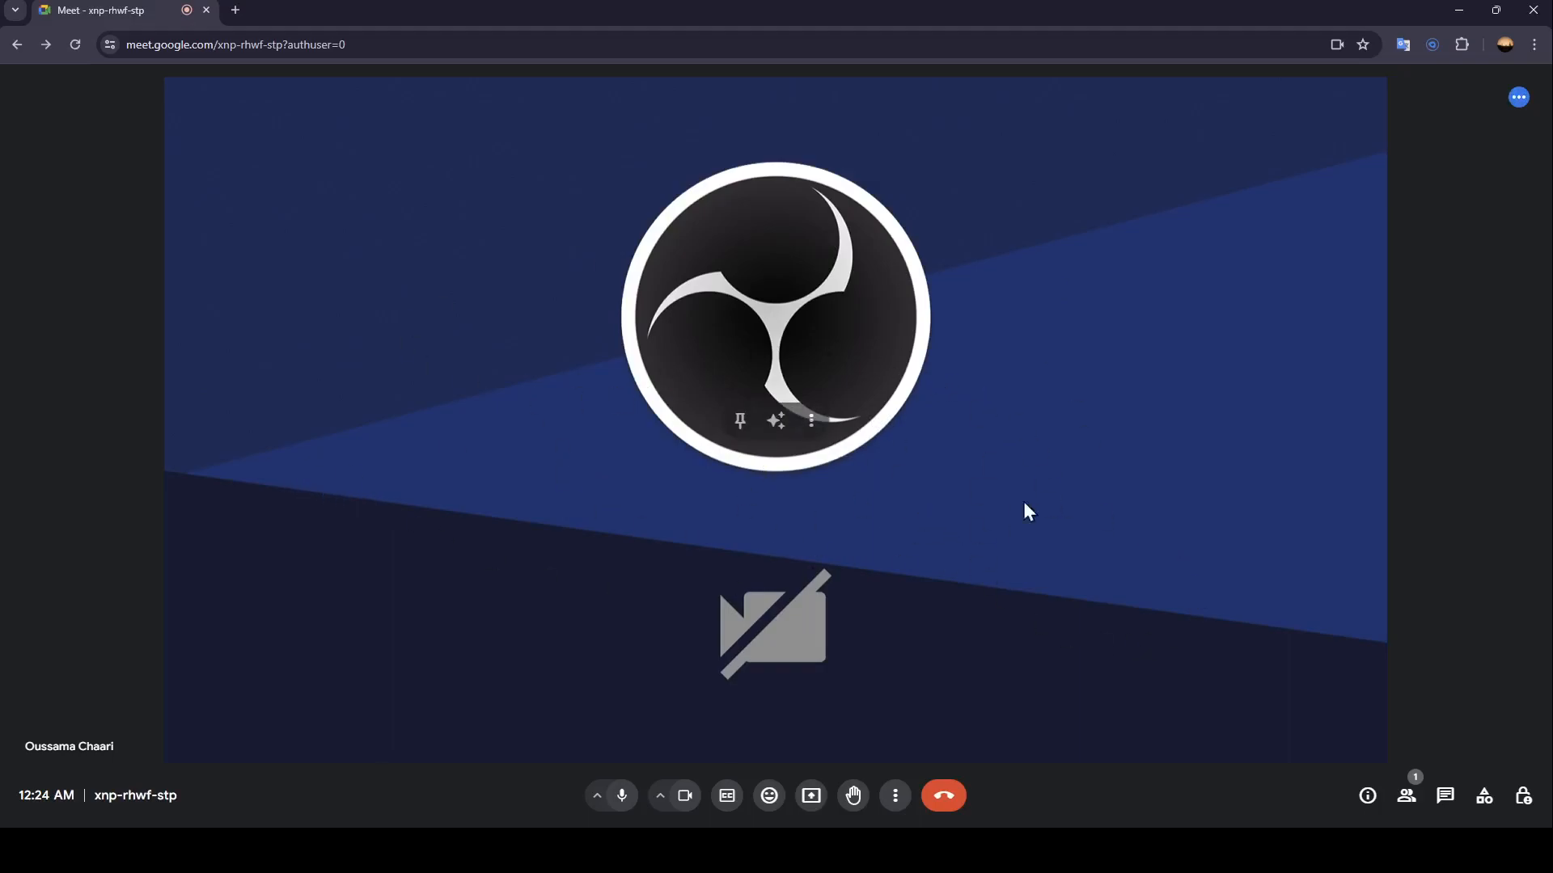